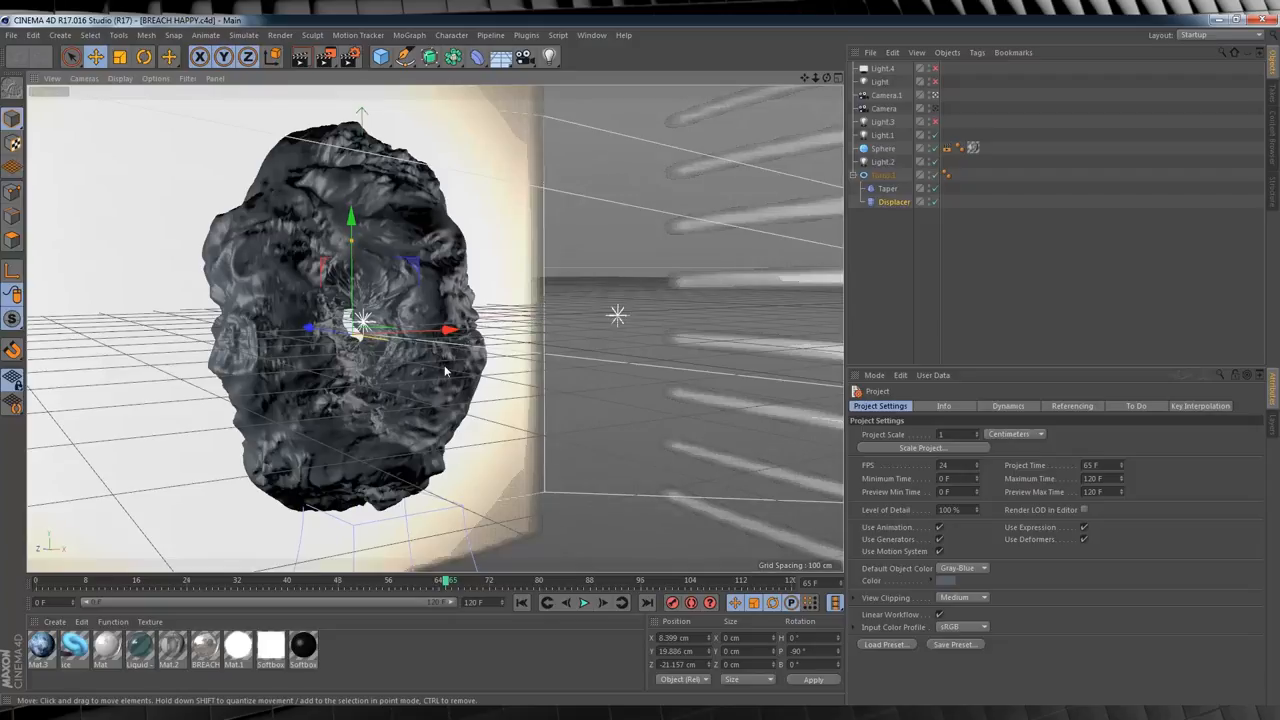
Step: Play and pause the portal displacement animation to review its motion
click(584, 602)
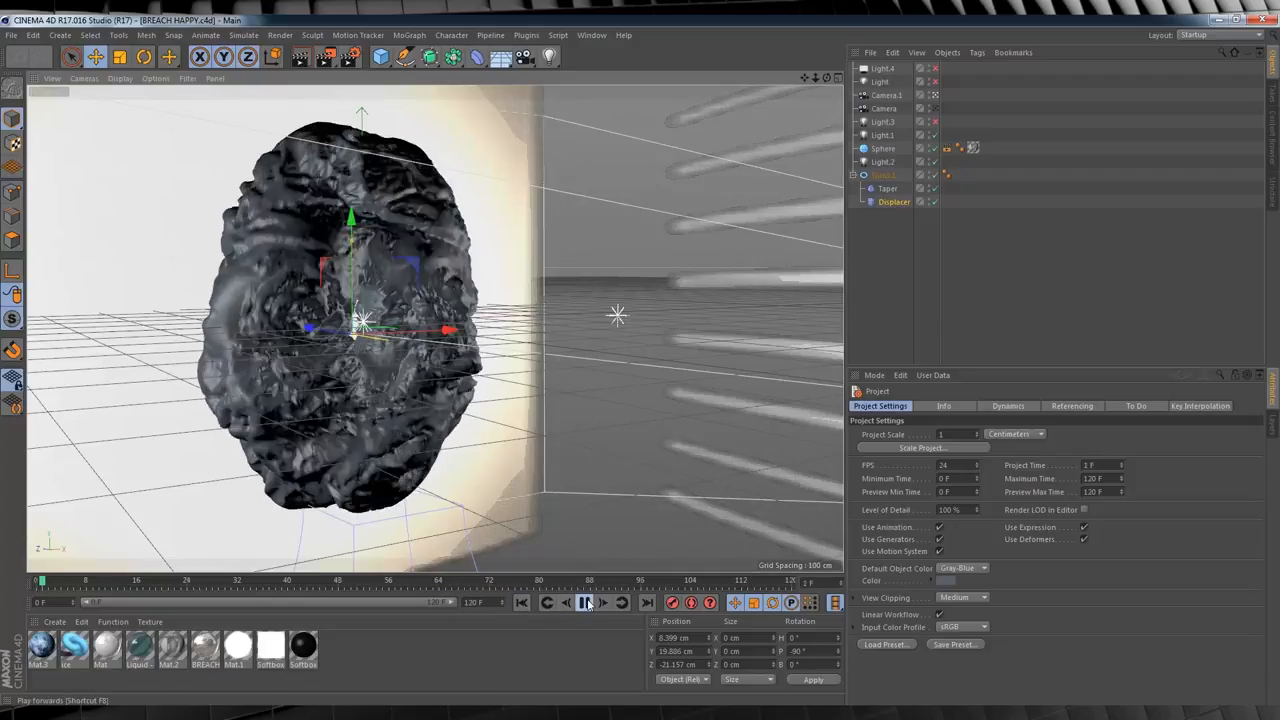
click(584, 602)
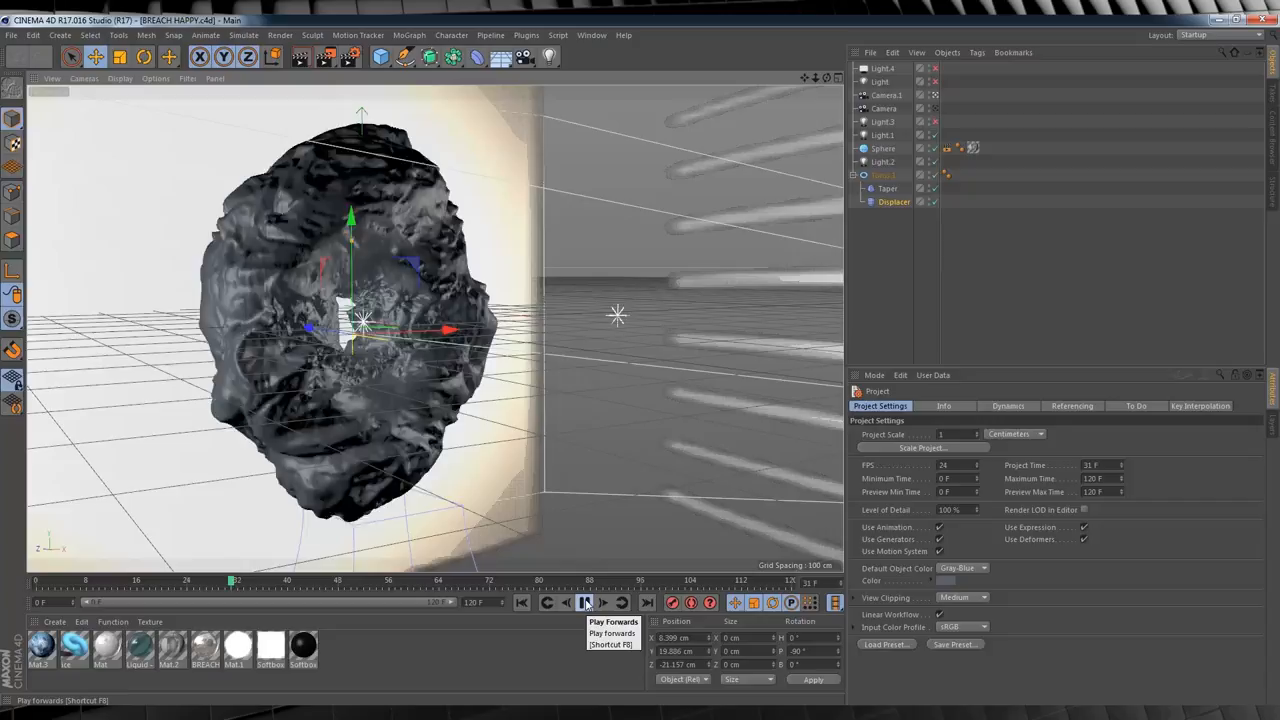
click(584, 602)
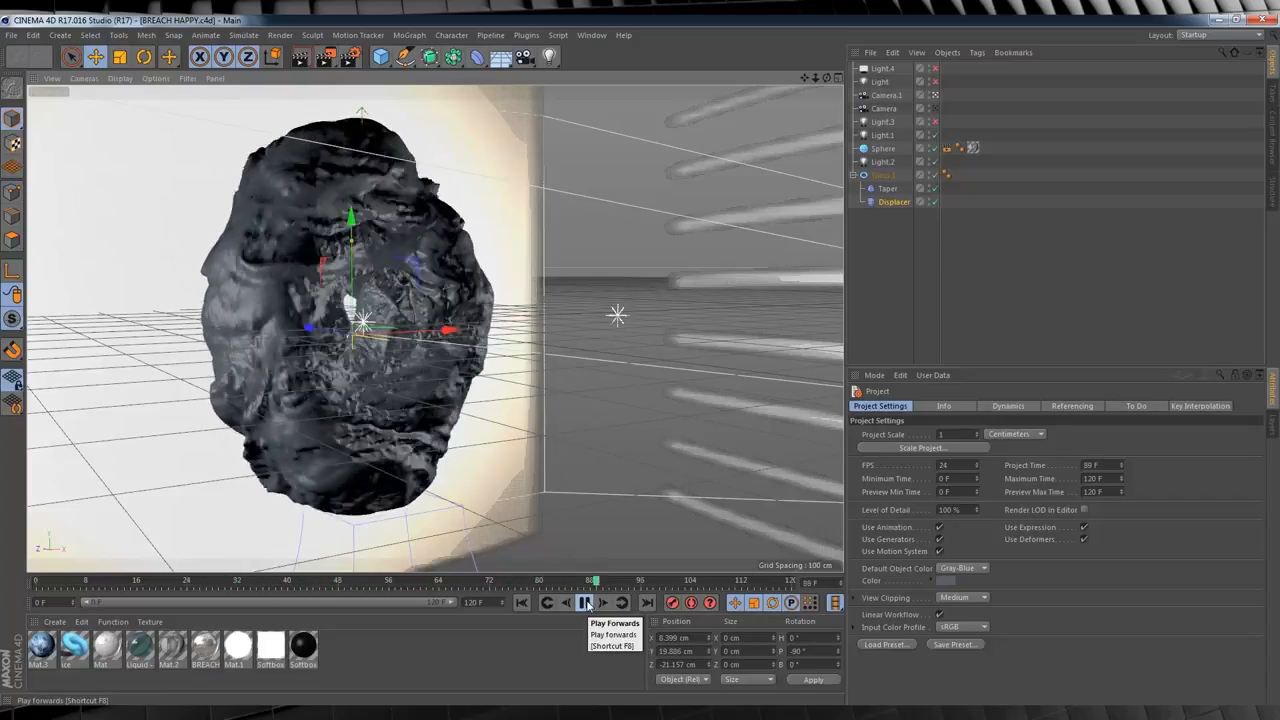
click(584, 602)
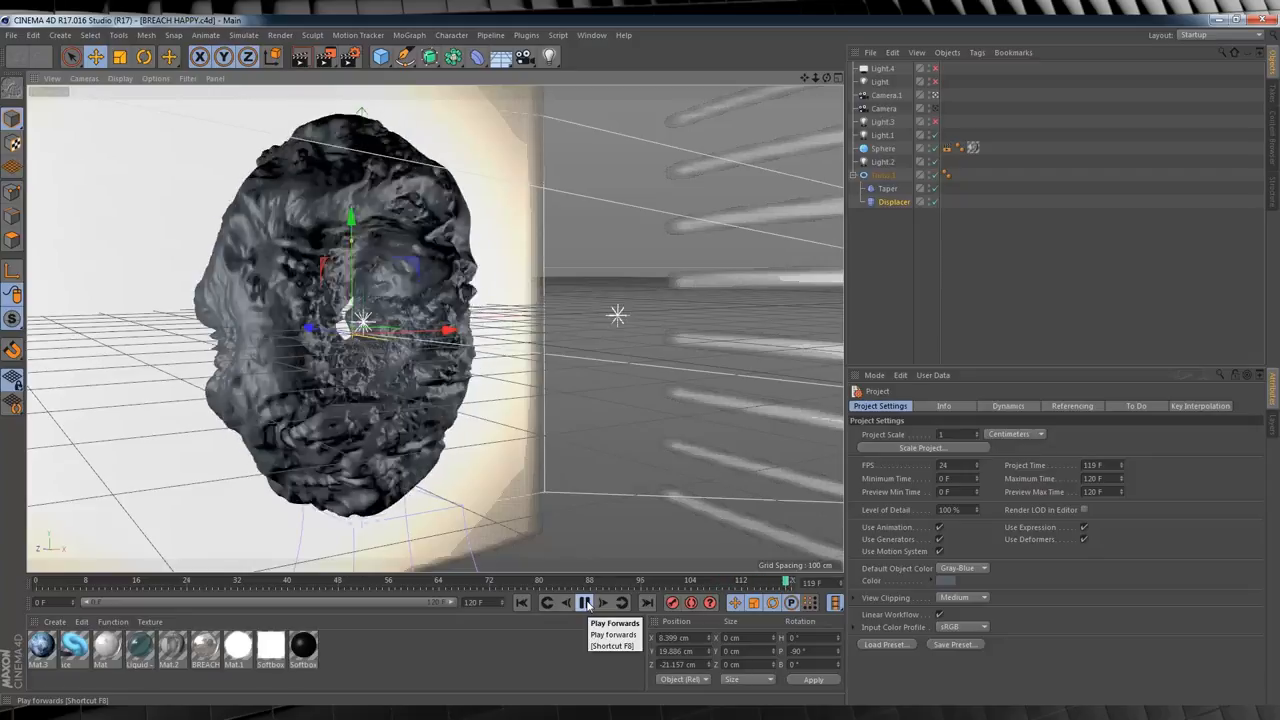
click(584, 602)
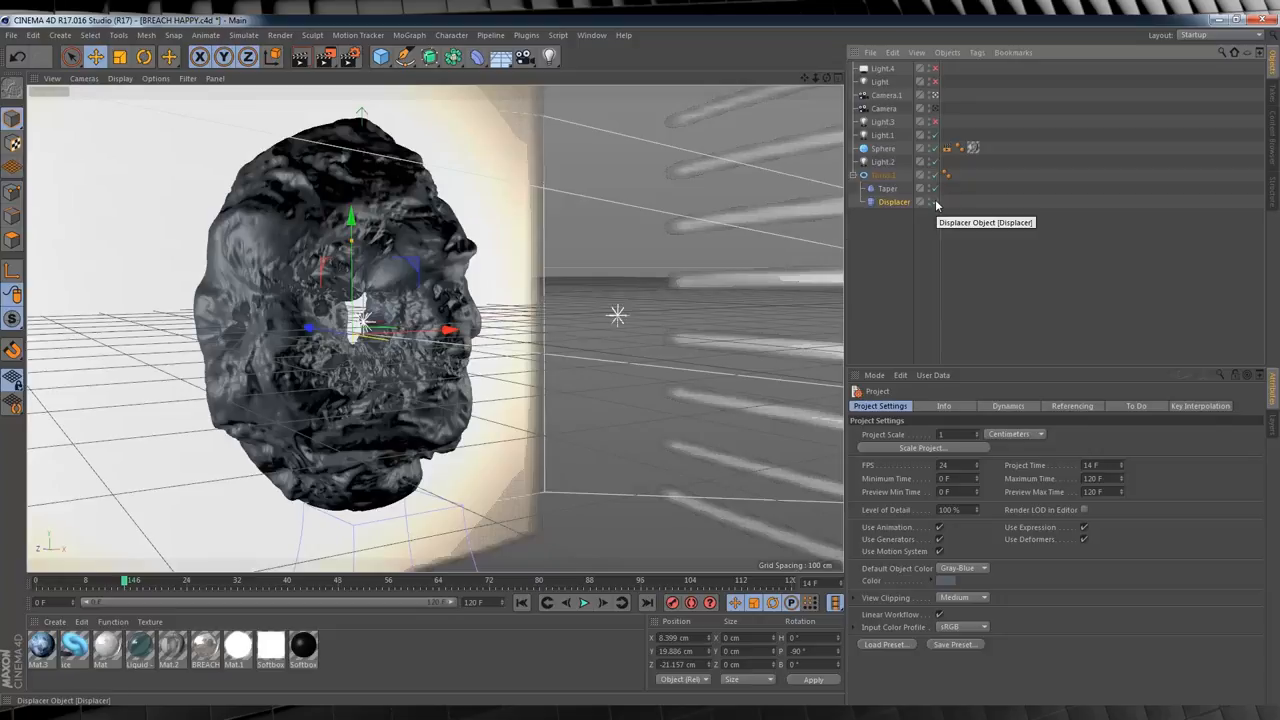
click(584, 602)
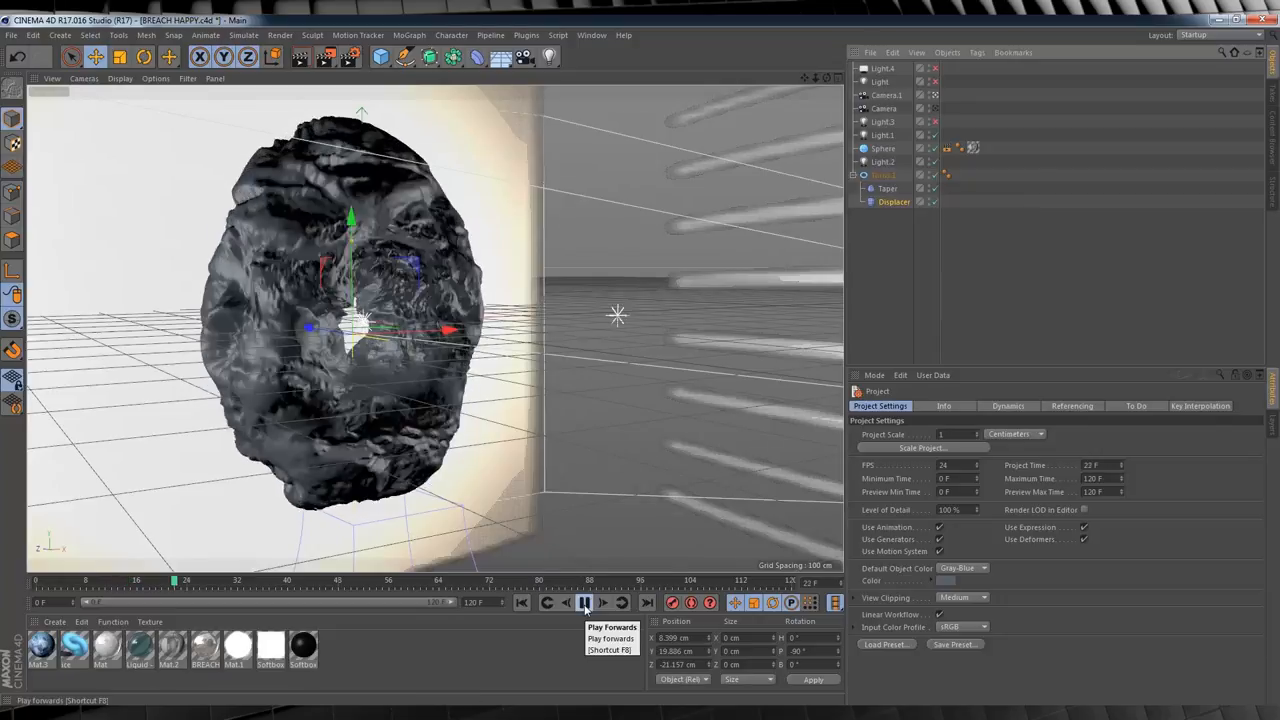
Step: Select the Displacer deformer and bring up its noise shader's settings
click(584, 602)
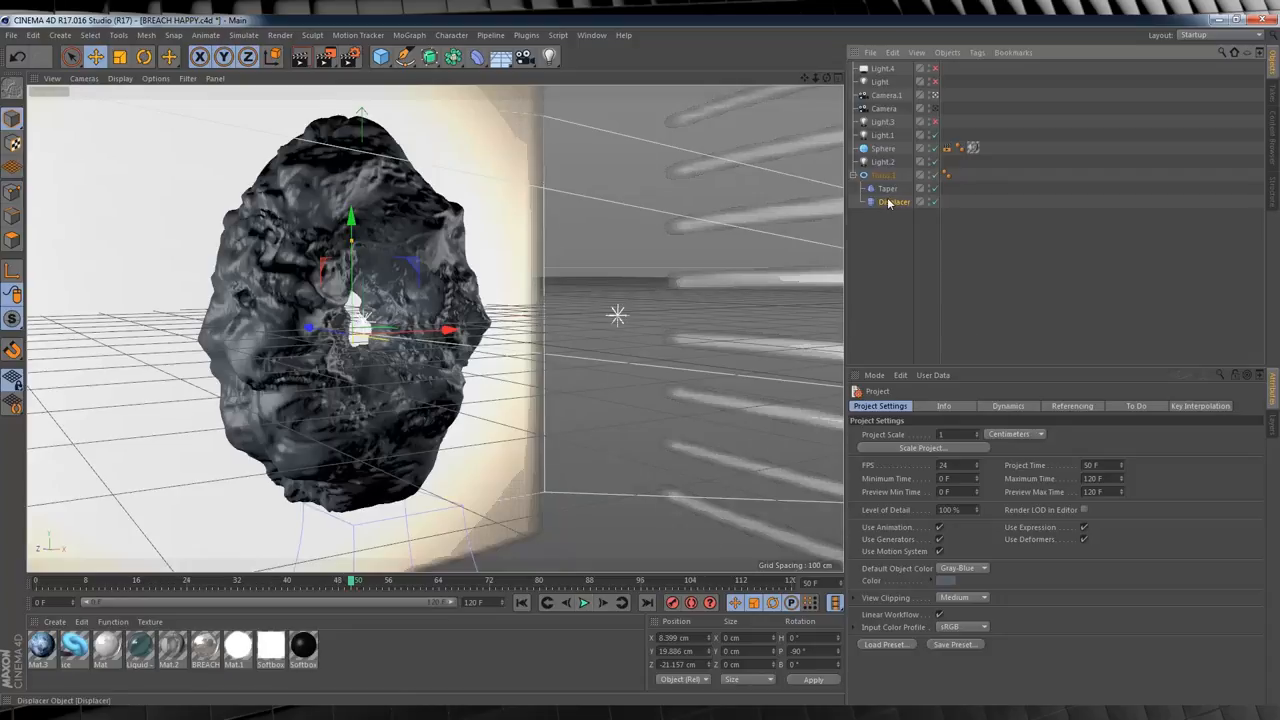
click(894, 200)
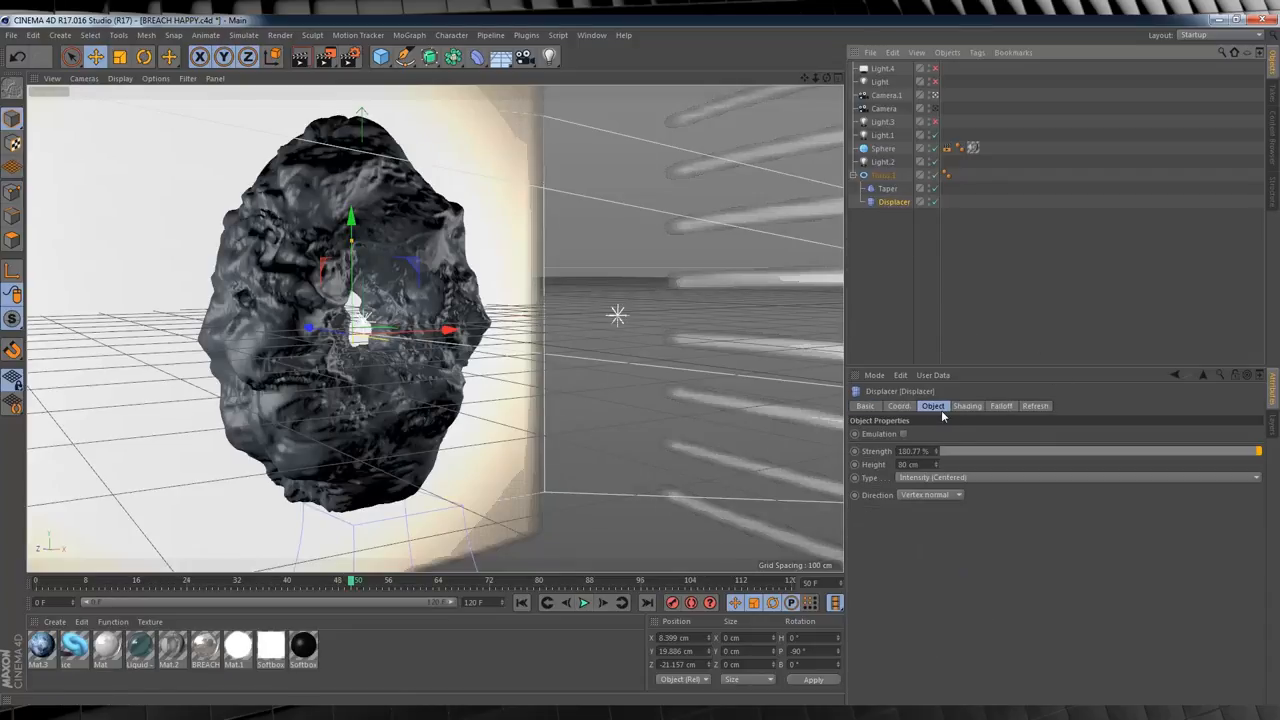
click(966, 404)
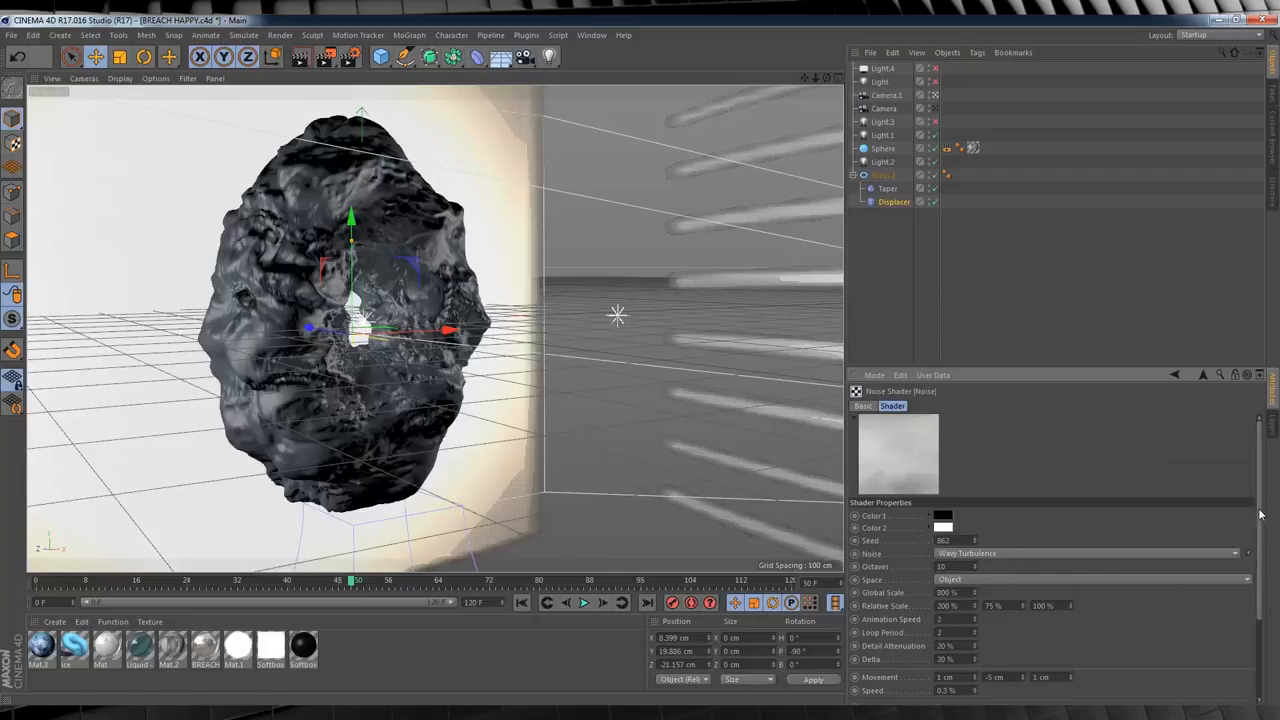
mouse_move(676, 316)
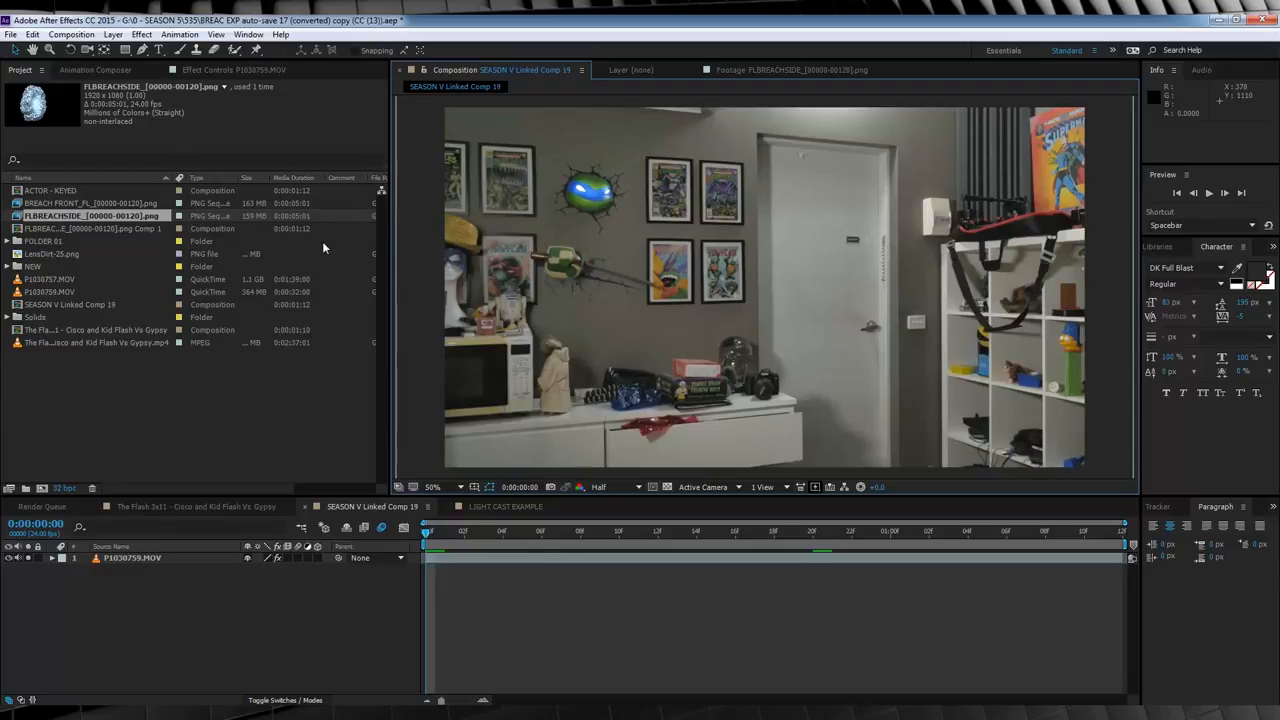
Step: Place the breach front image sequence into the composition over the room footage
click(90, 204)
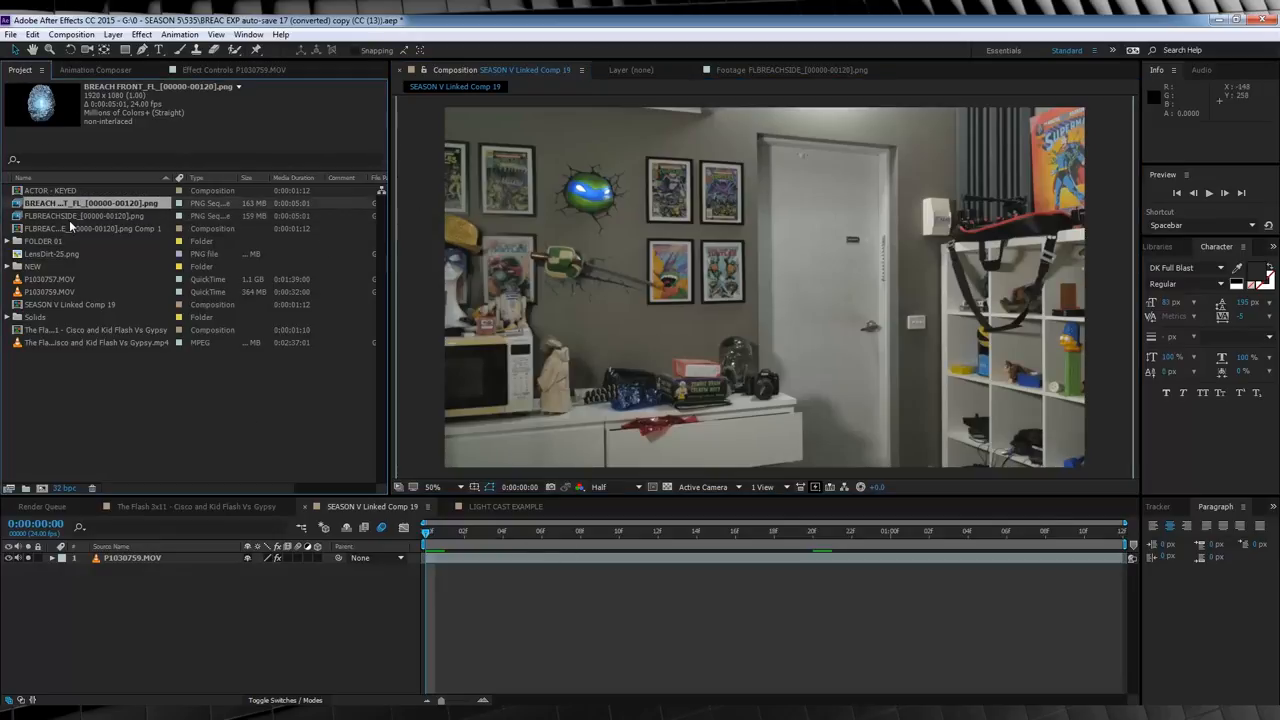
double_click(84, 216)
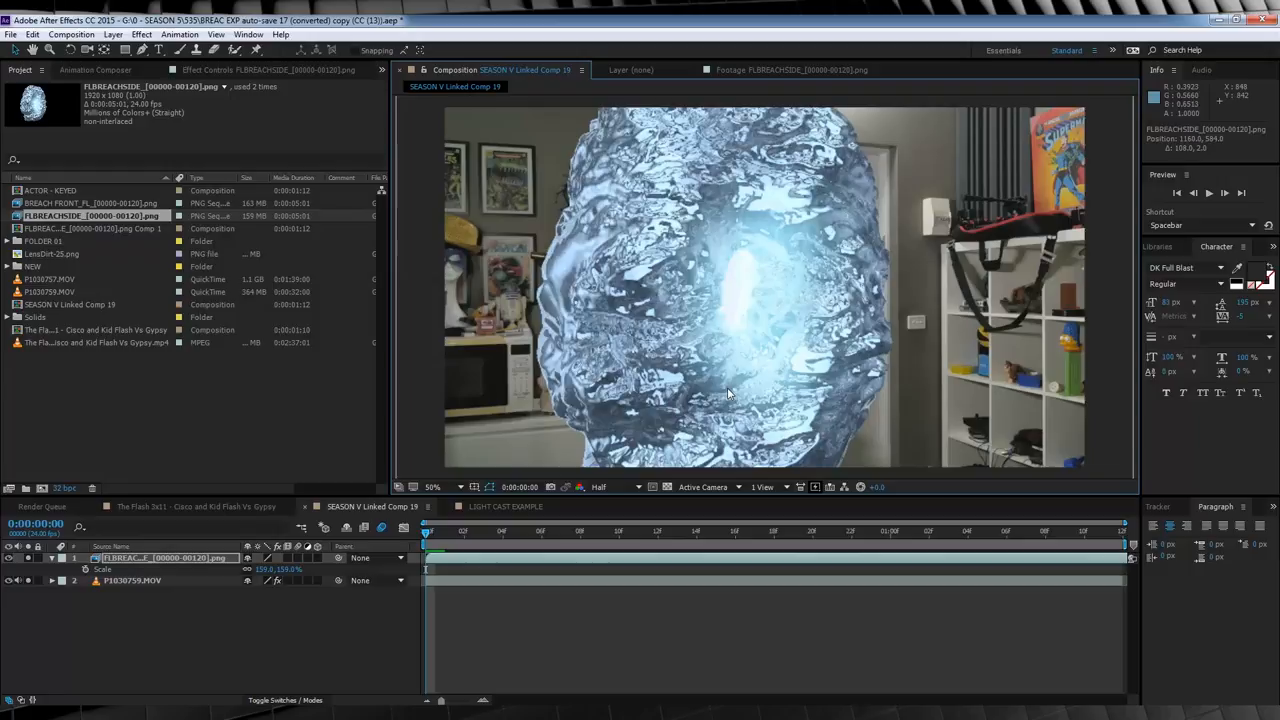
mouse_move(678, 366)
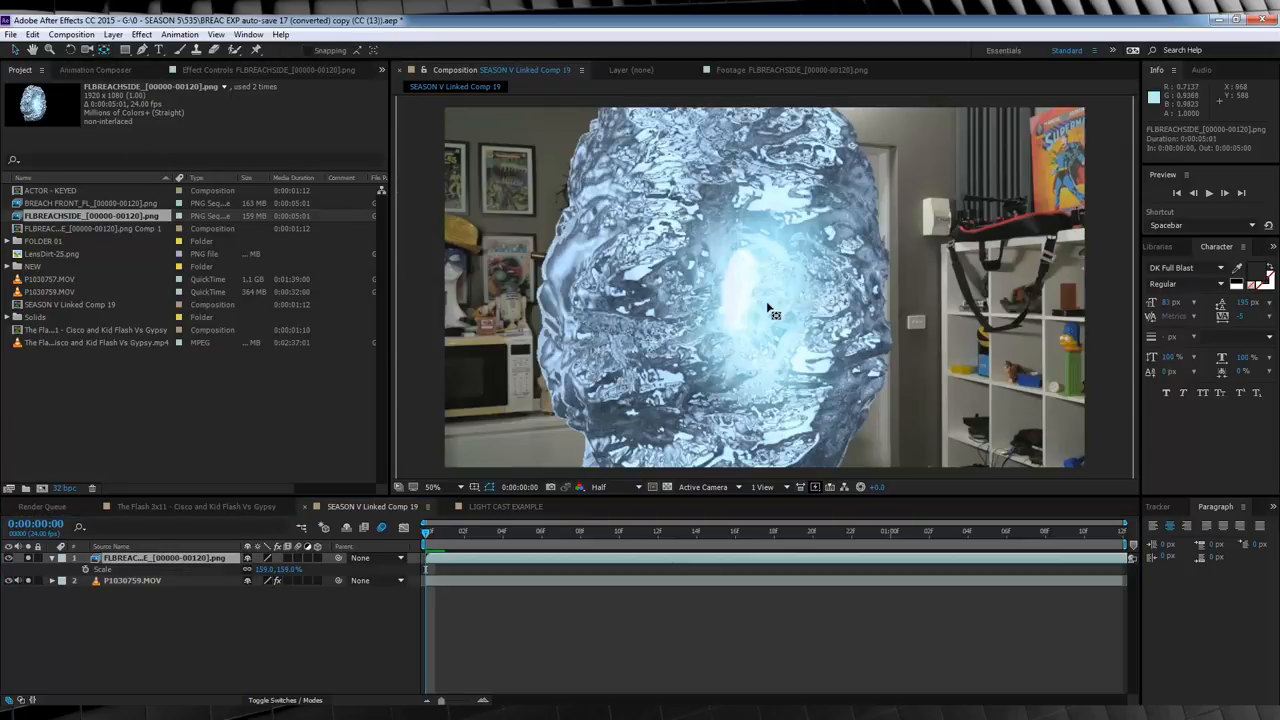
mouse_move(838, 316)
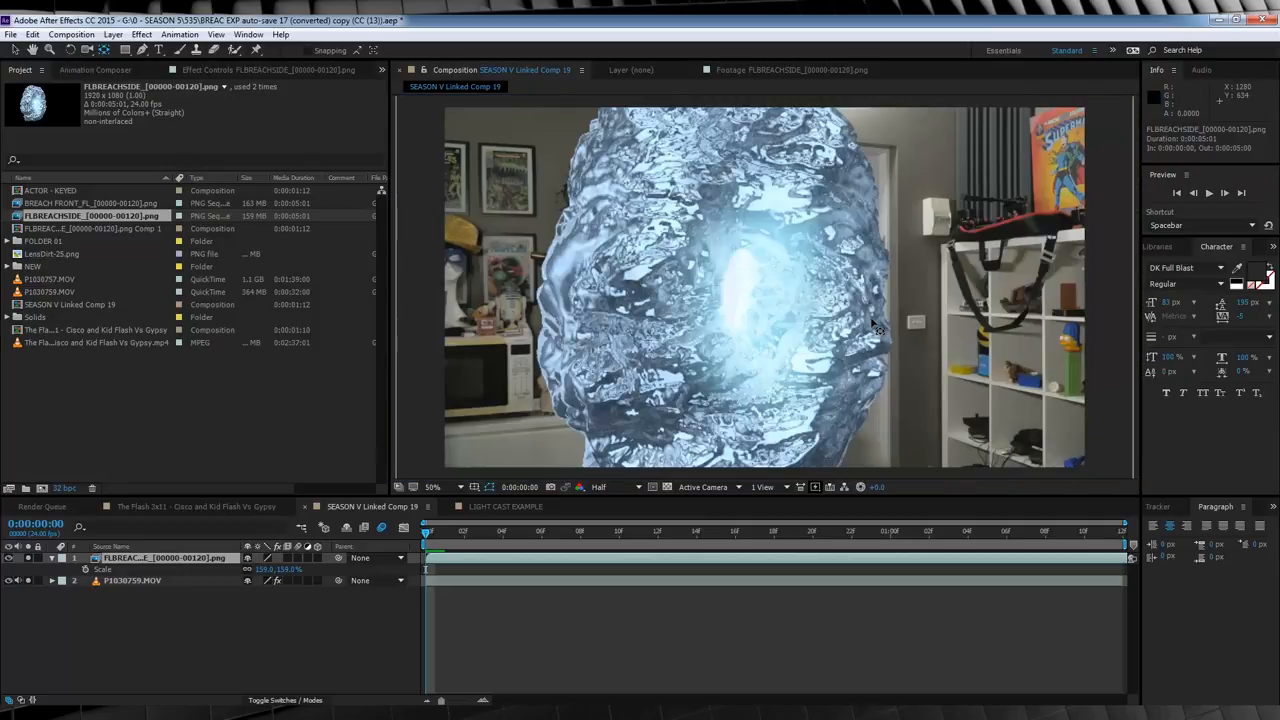
Step: Keyframe the breach layer's Scale and scrub the timeline to check its growth
click(432, 488)
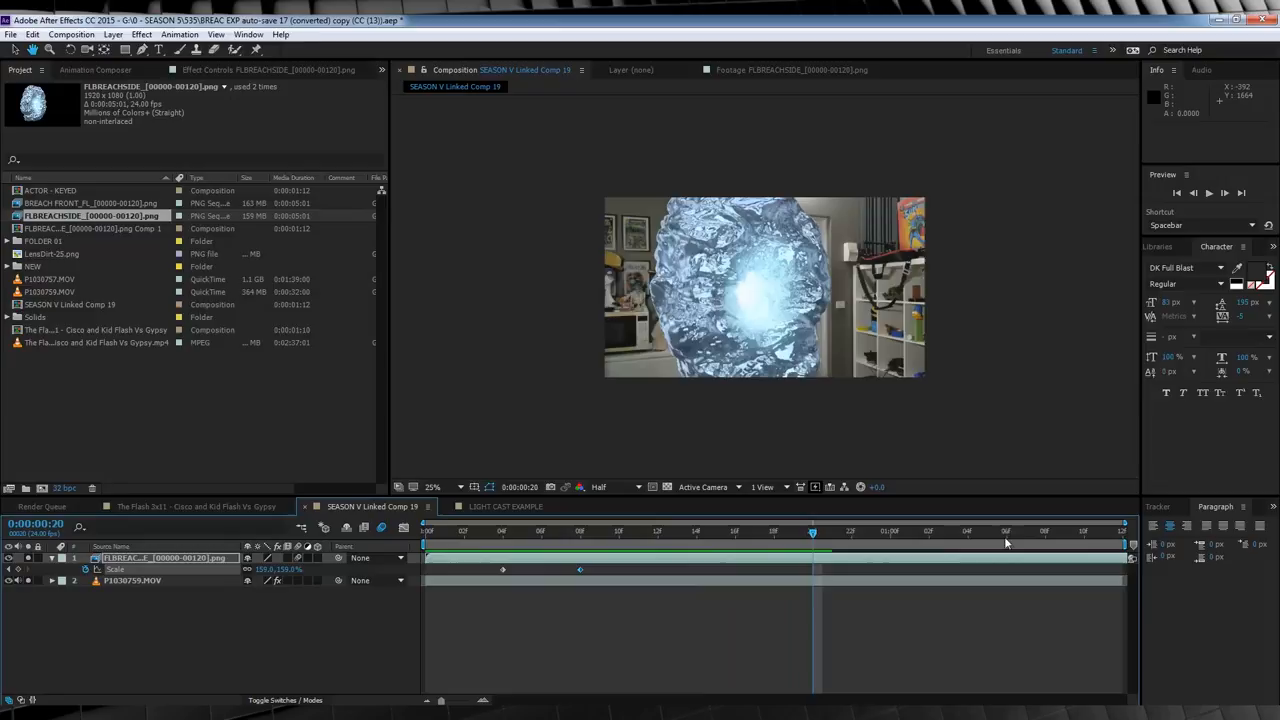
click(948, 532)
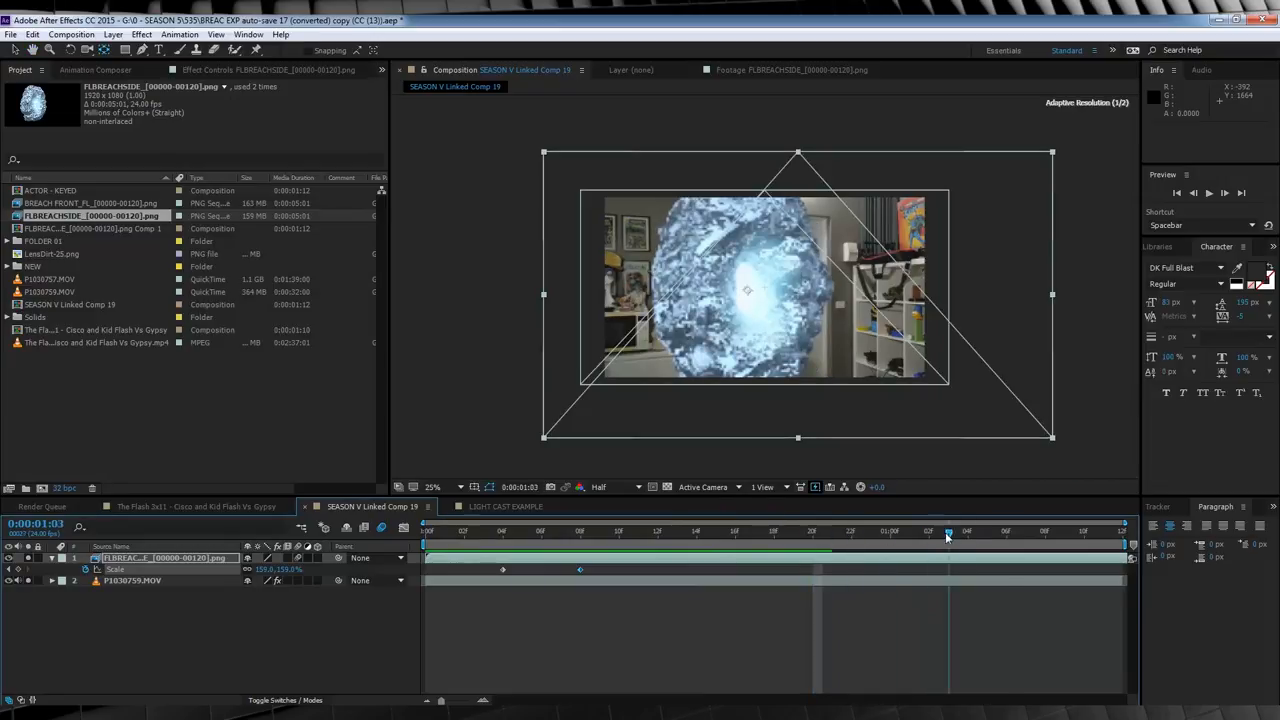
drag(948, 532, 1006, 532)
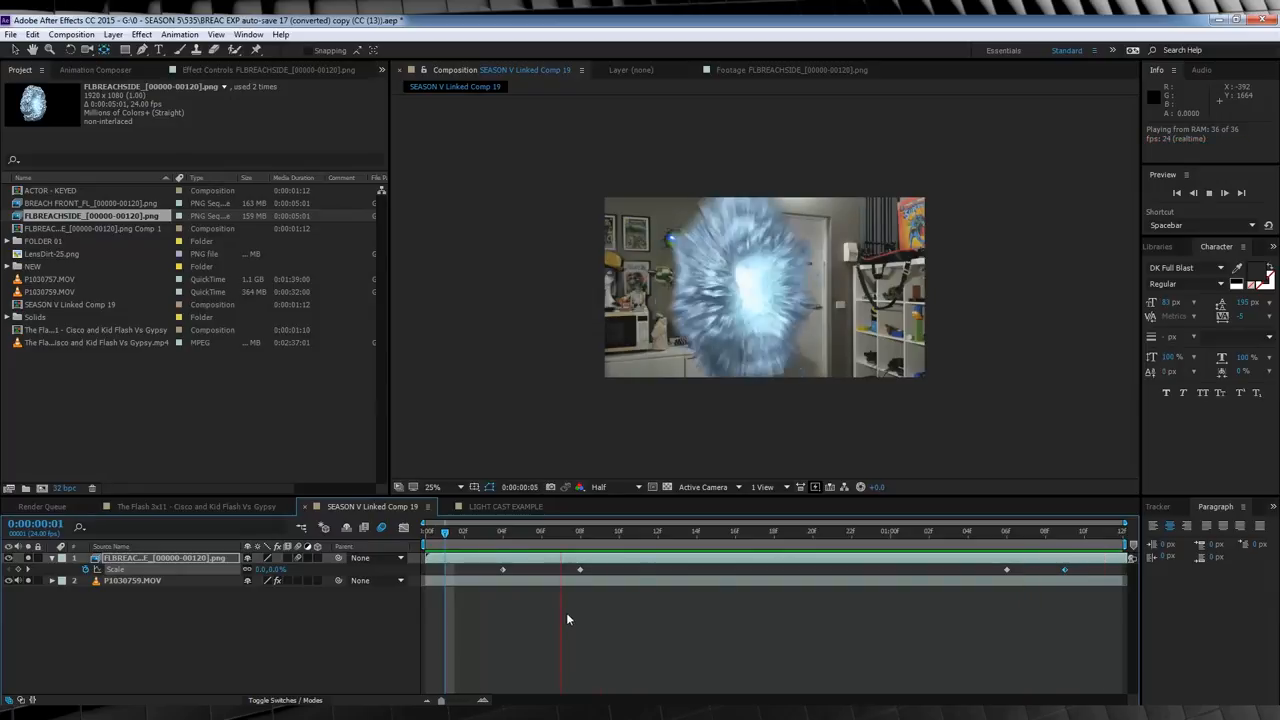
Step: Pre-compose the portal layer with Move all attributes and confirm
right_click(160, 558)
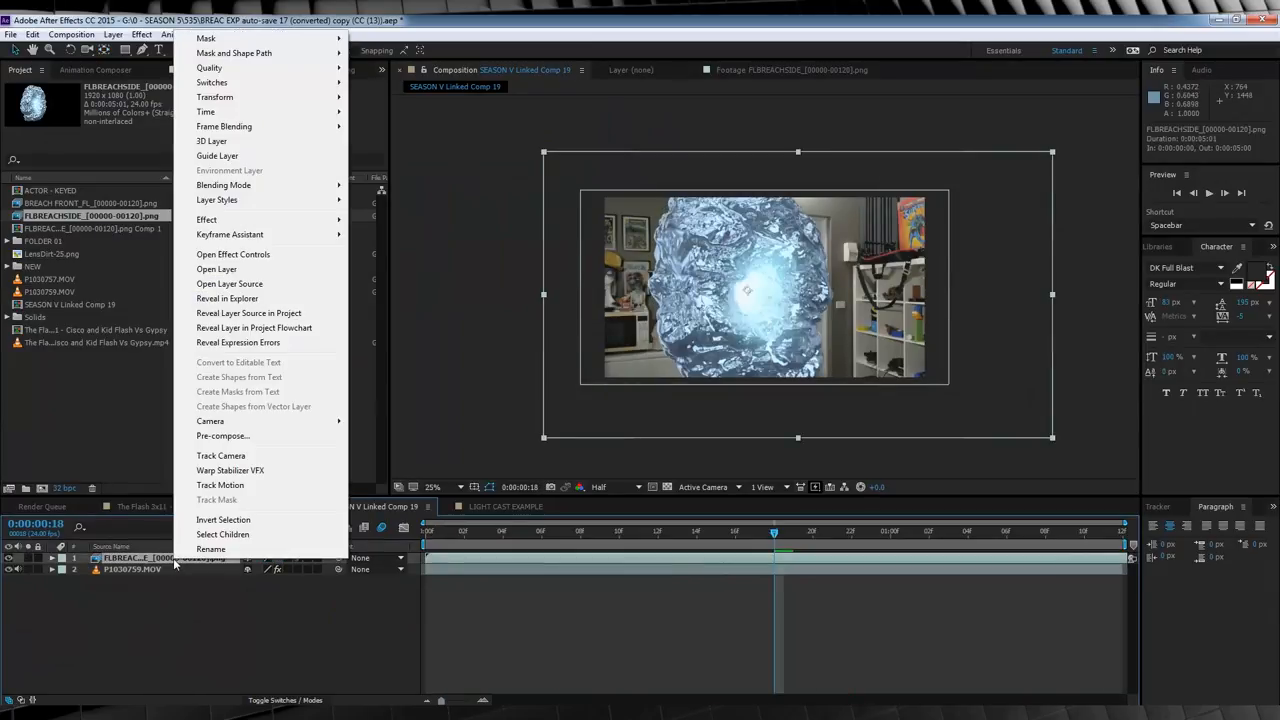
click(224, 436)
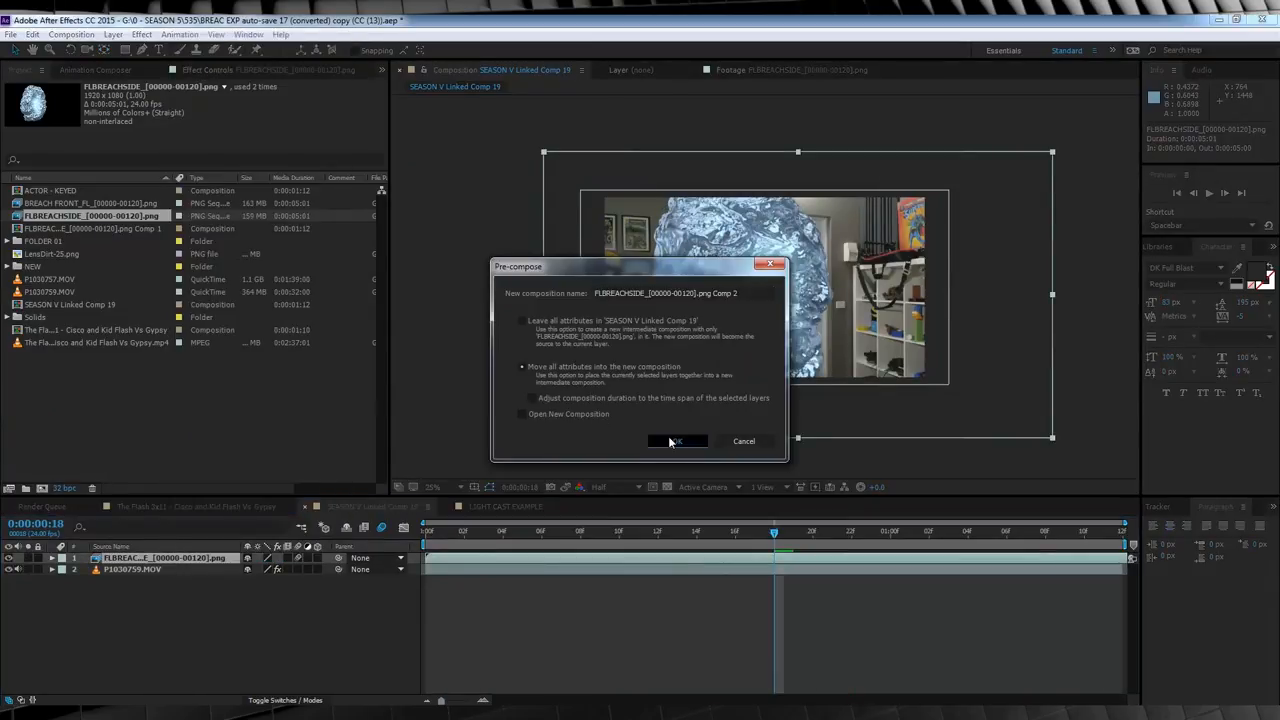
click(676, 442)
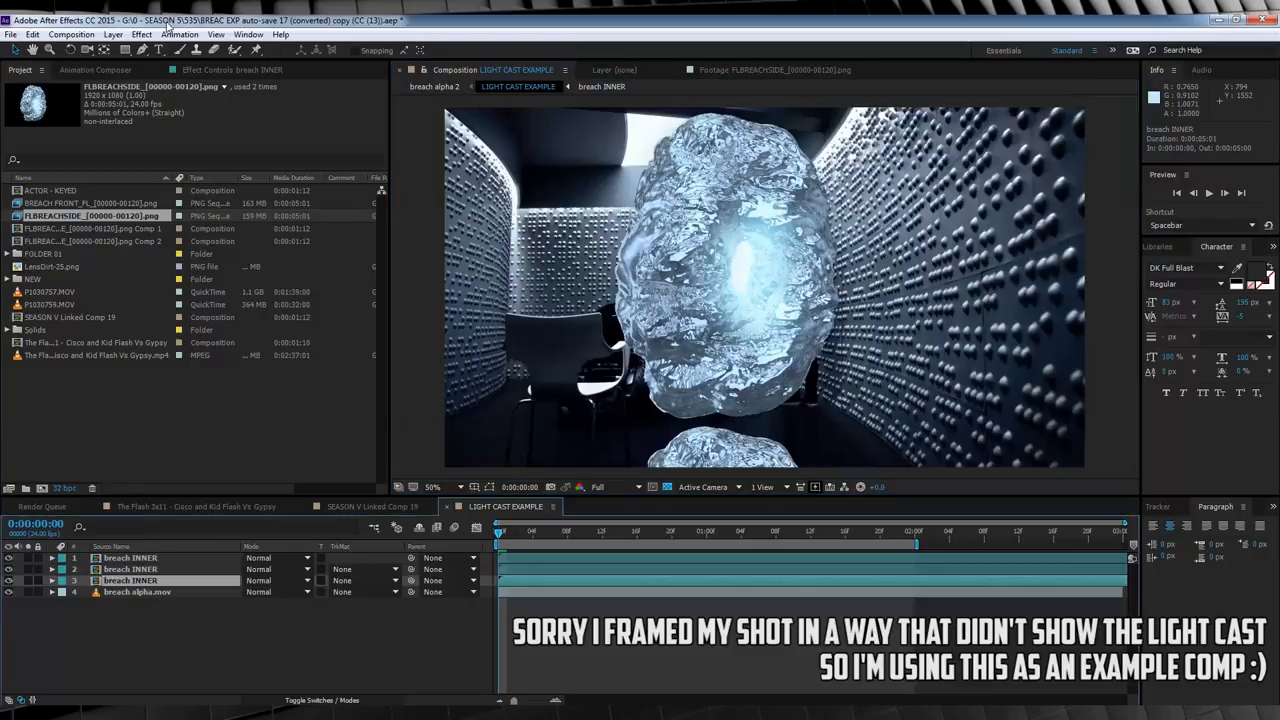
Step: Browse Effect > Obsolete, then return to SEASON V Linked Comp 19 with its duplicated precomps
click(140, 34)
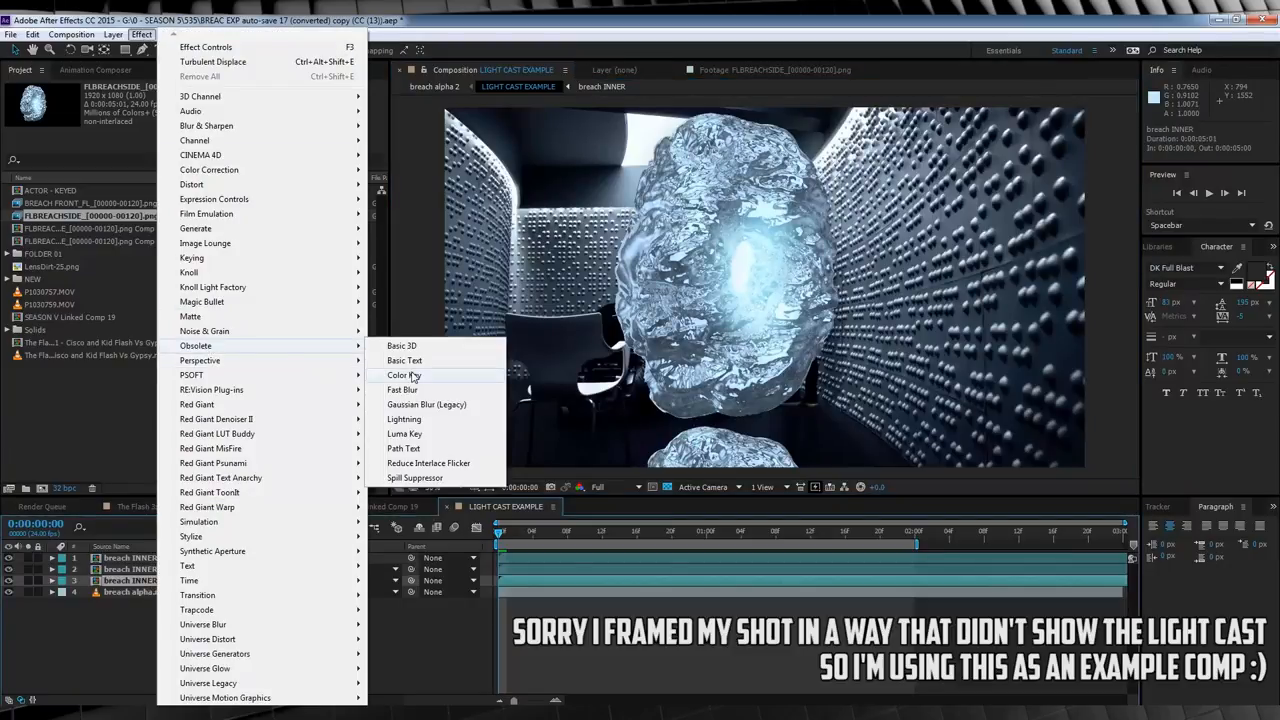
click(402, 388)
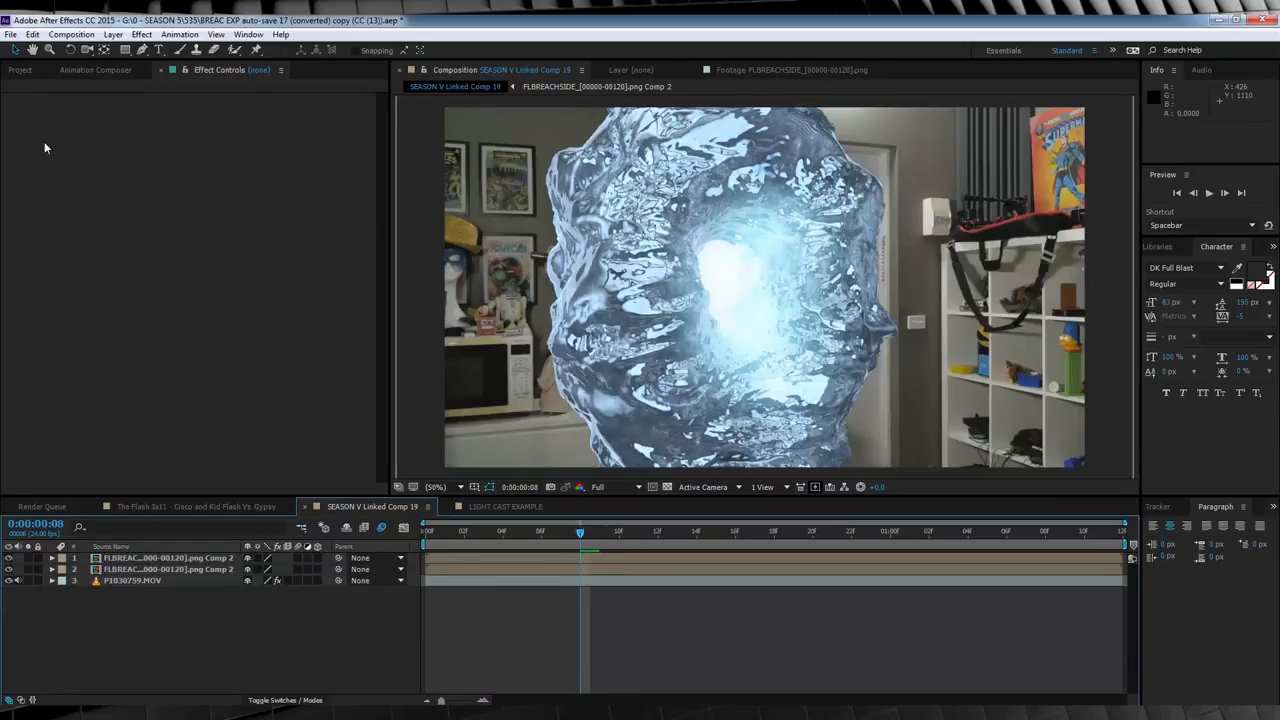
Step: Set the second portal precomp's blending mode to Lighter Color over the footage
click(20, 68)
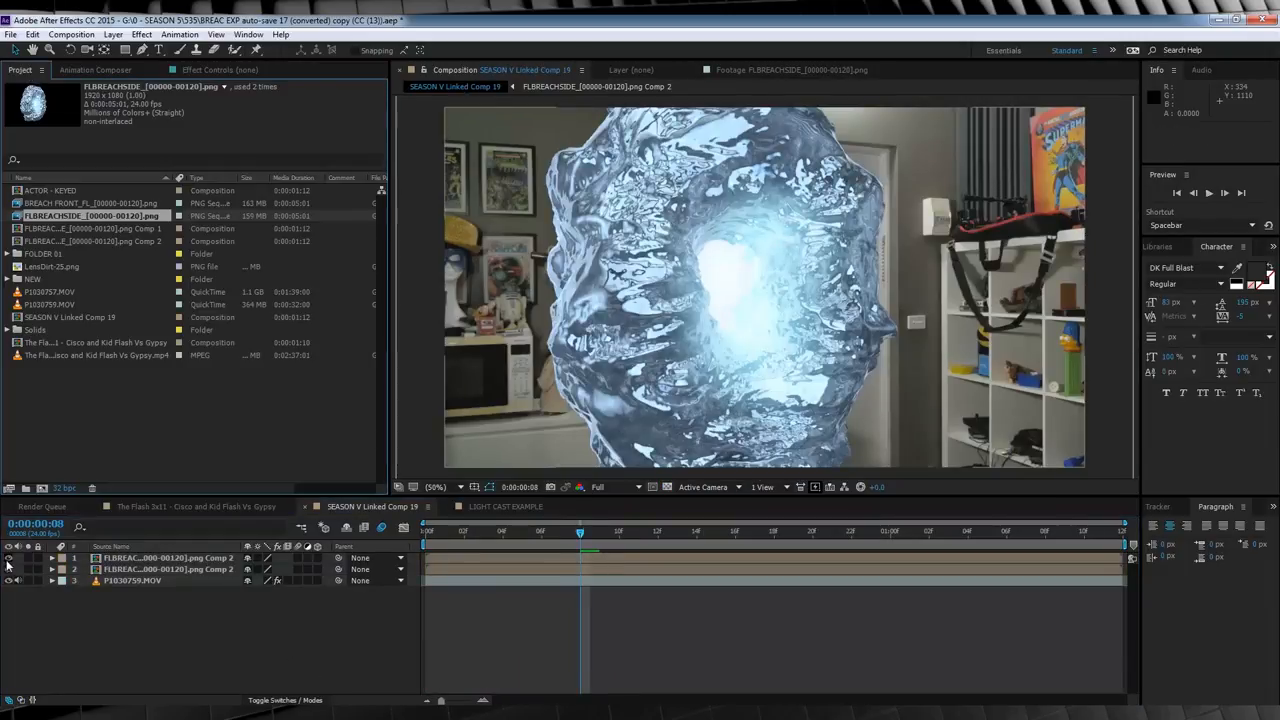
click(164, 568)
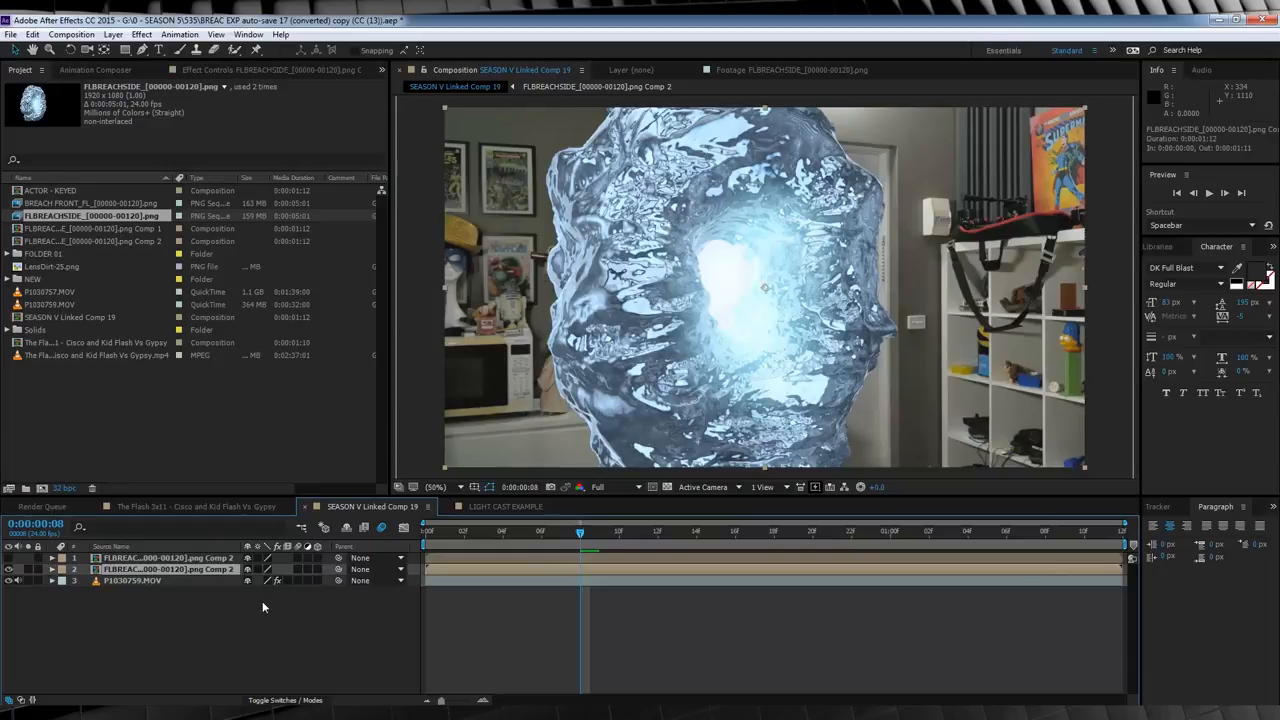
click(284, 700)
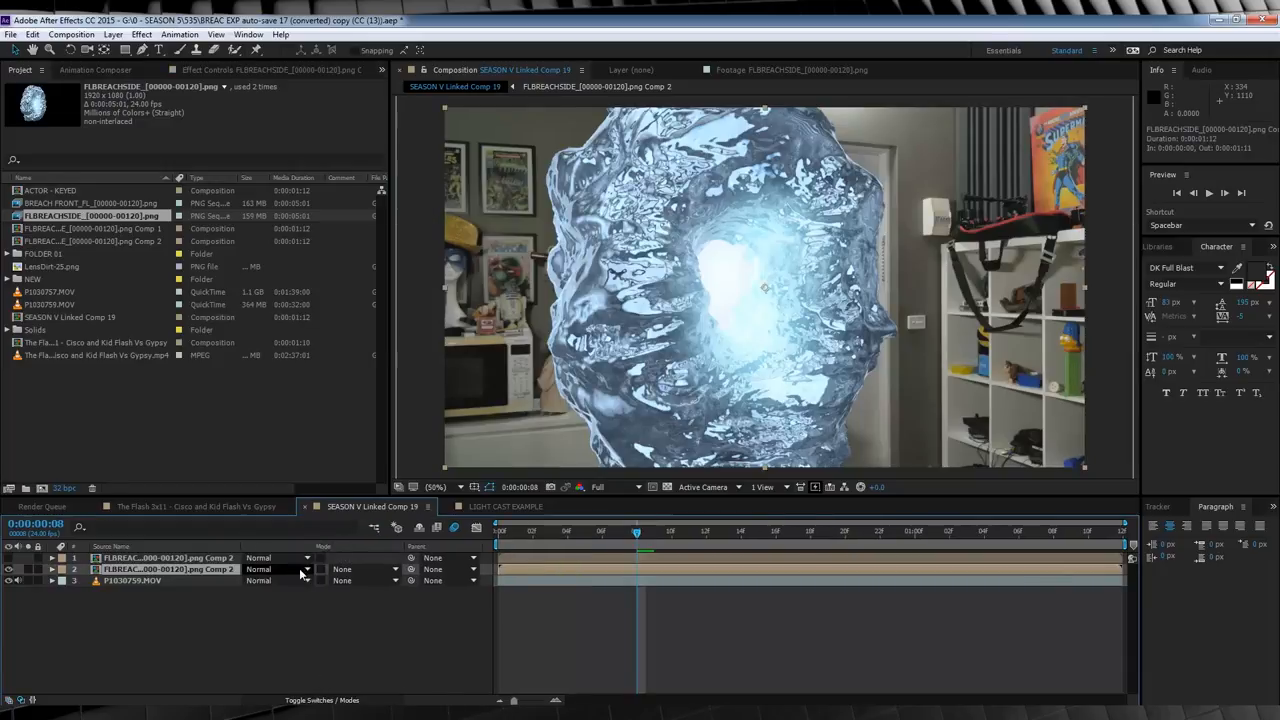
click(278, 568)
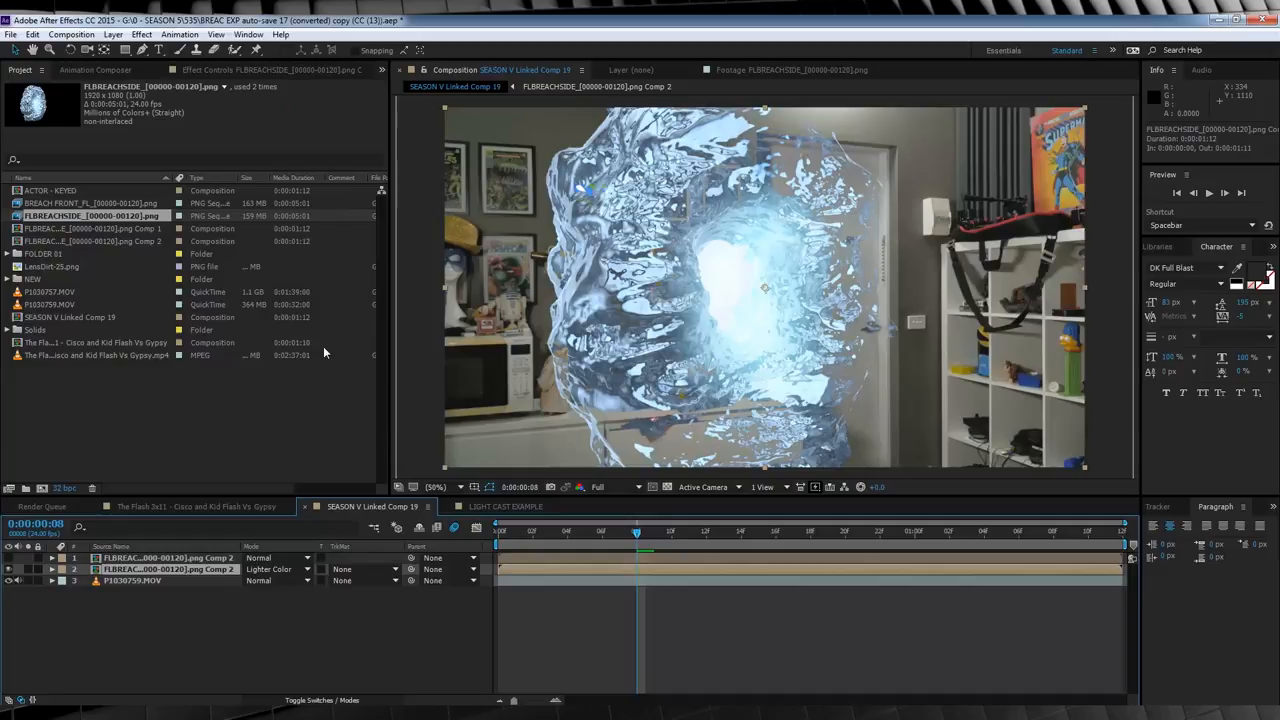
mouse_move(832, 284)
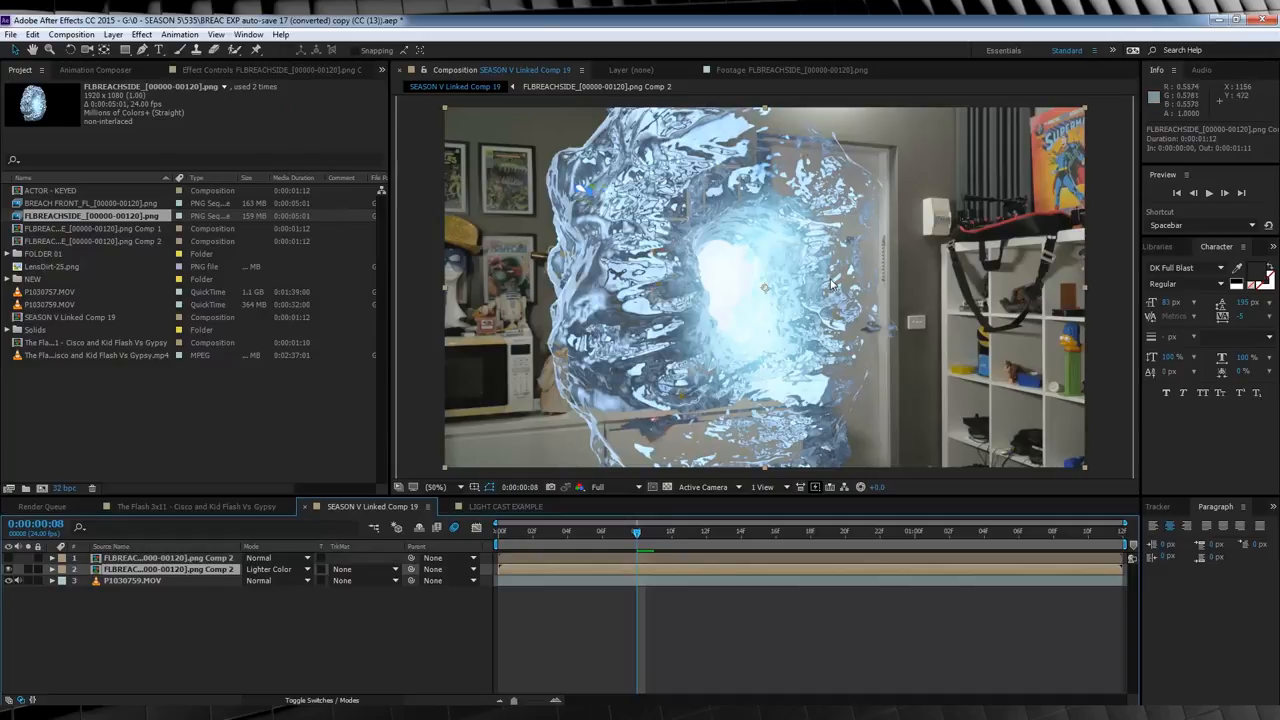
mouse_move(788, 156)
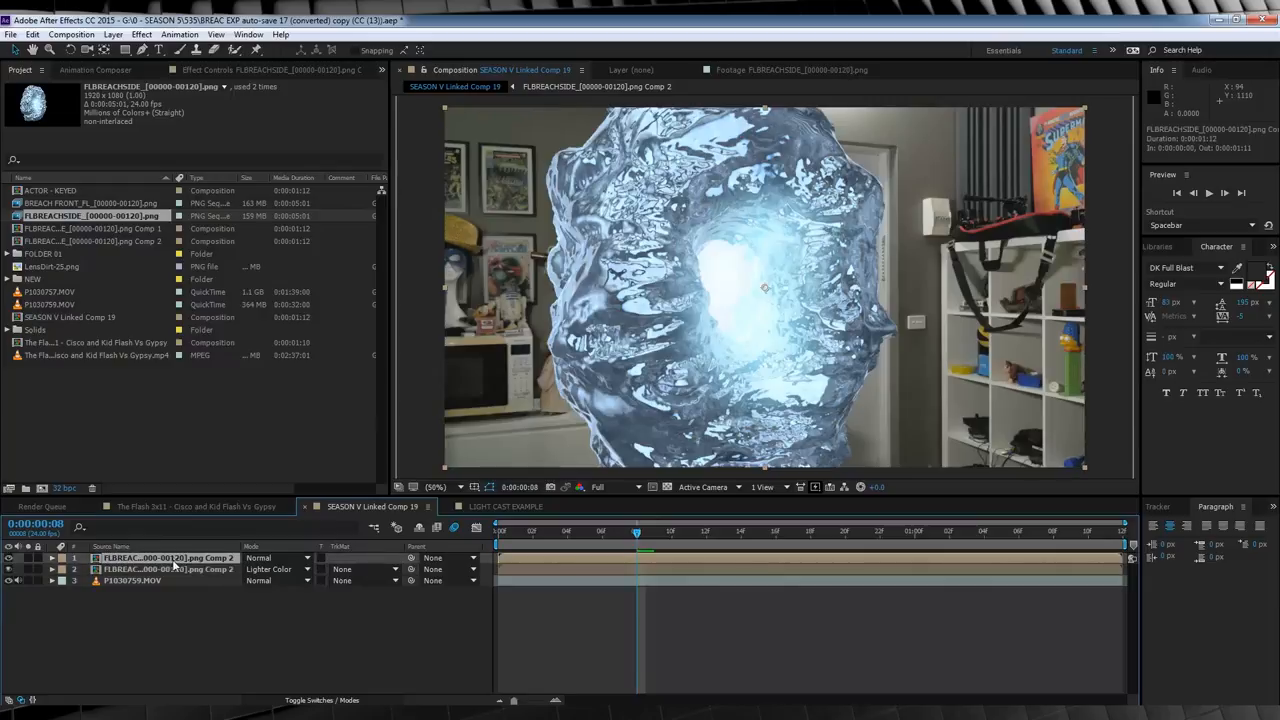
click(52, 558)
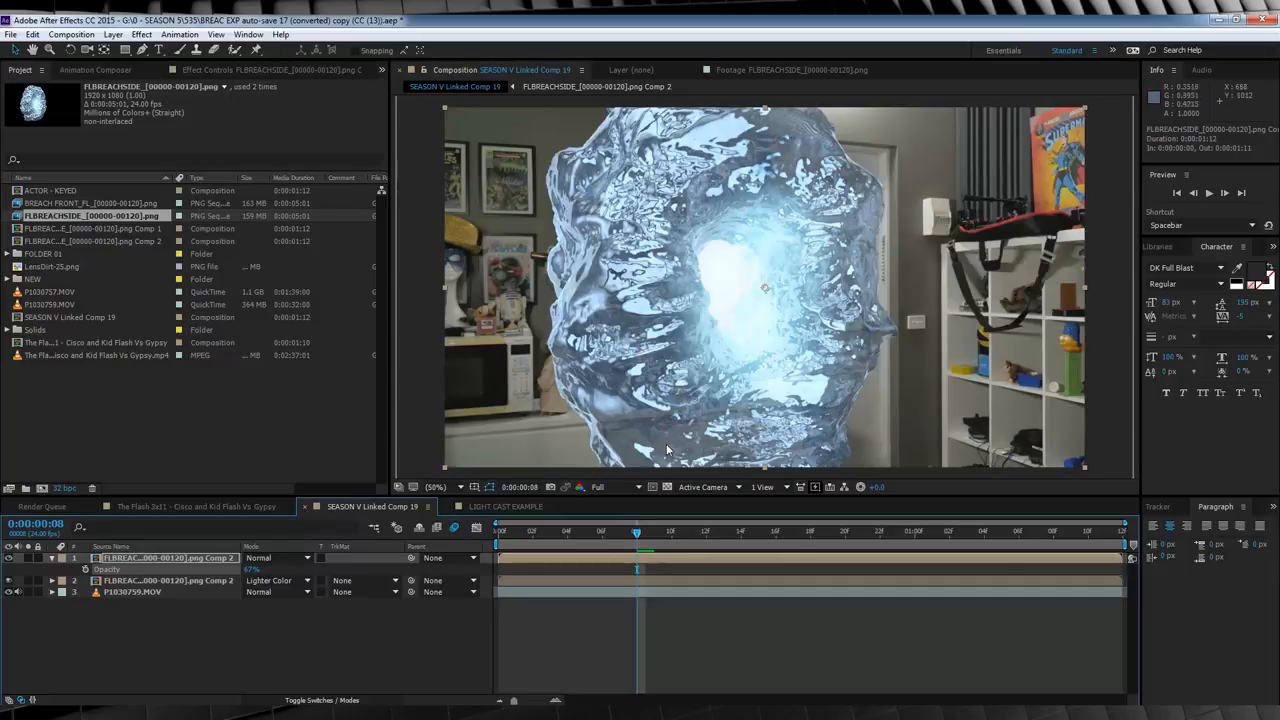
mouse_move(624, 132)
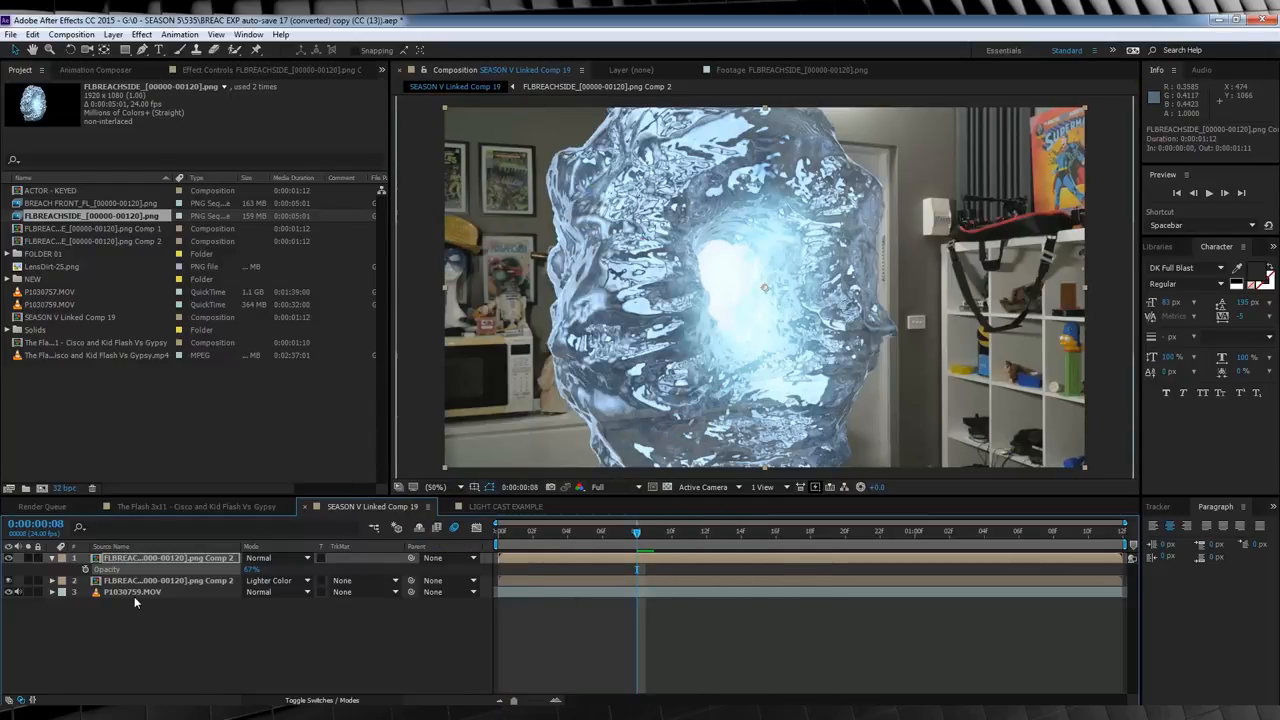
Step: Add a new adjustment layer and frame it around the portal
click(132, 592)
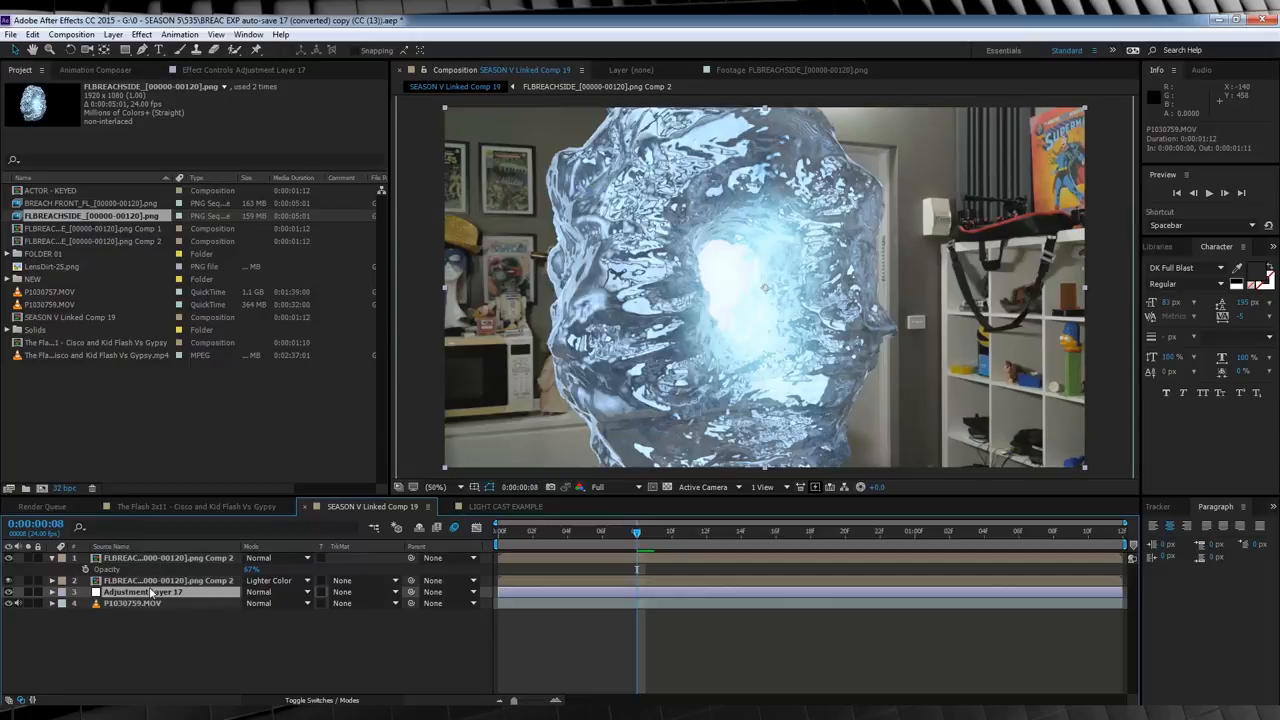
click(436, 488)
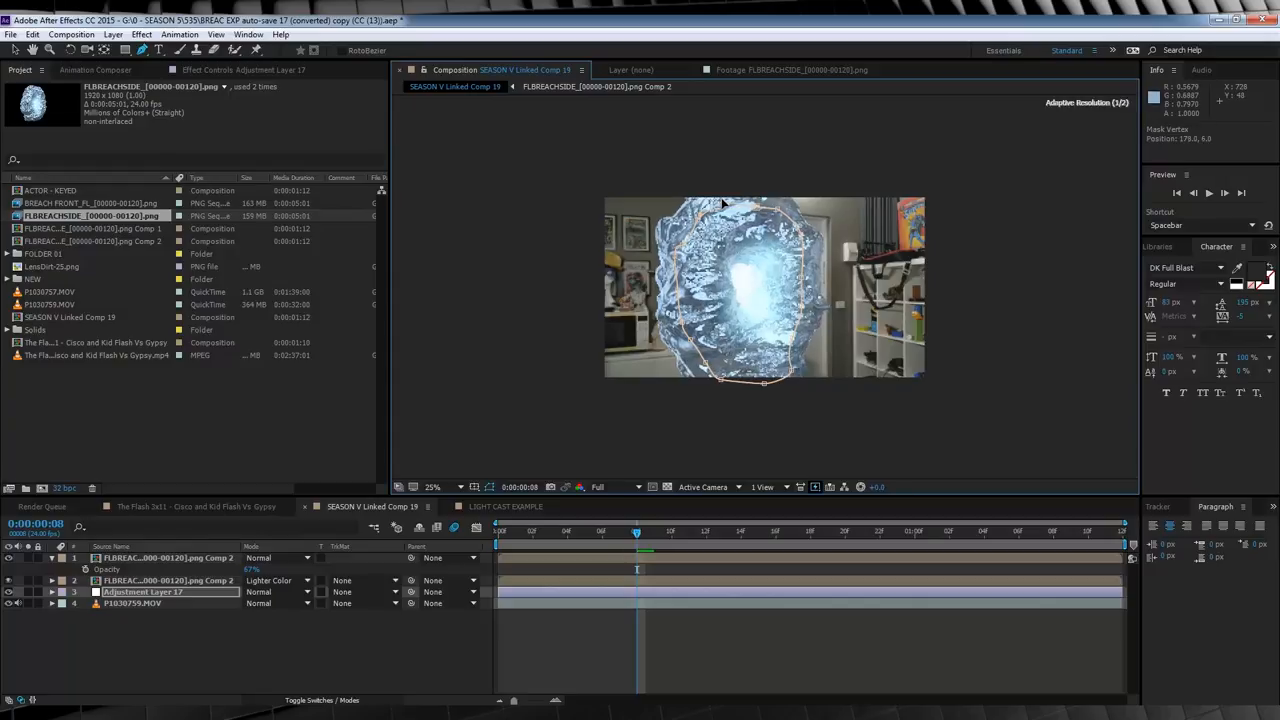
click(432, 488)
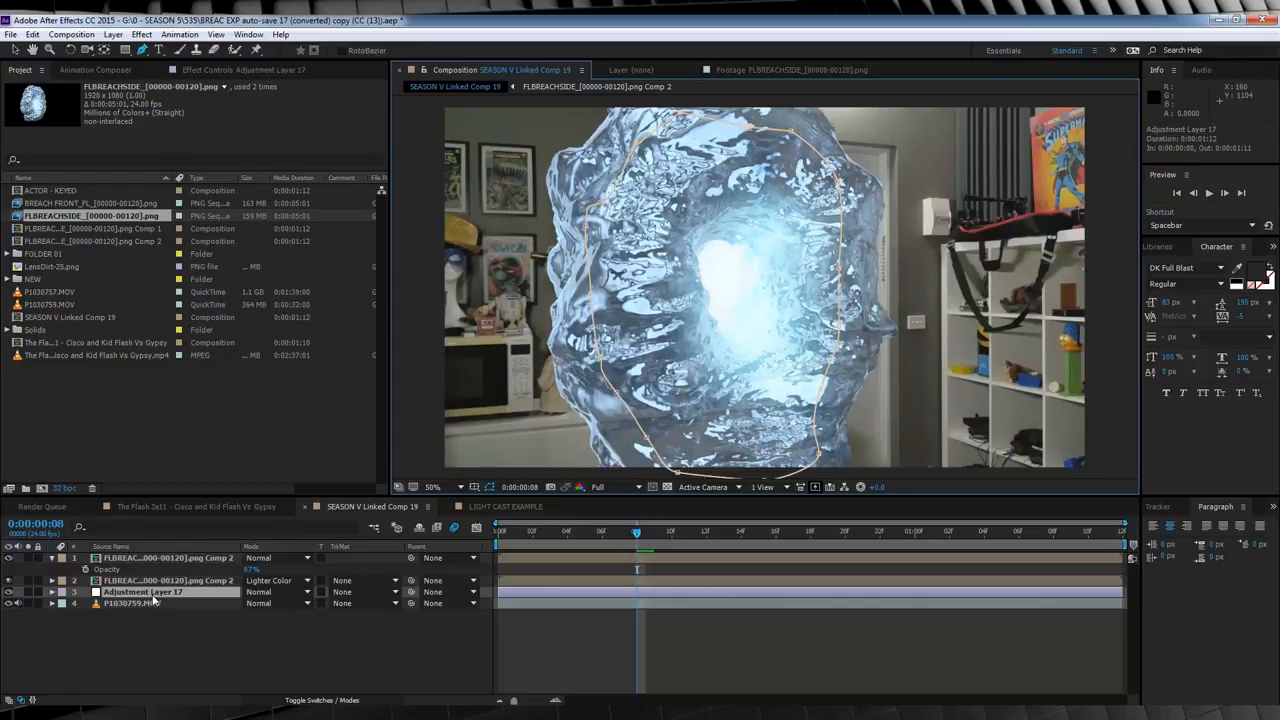
Step: Apply Turbulent Displace to the adjustment layer and tweak its settings
click(140, 32)
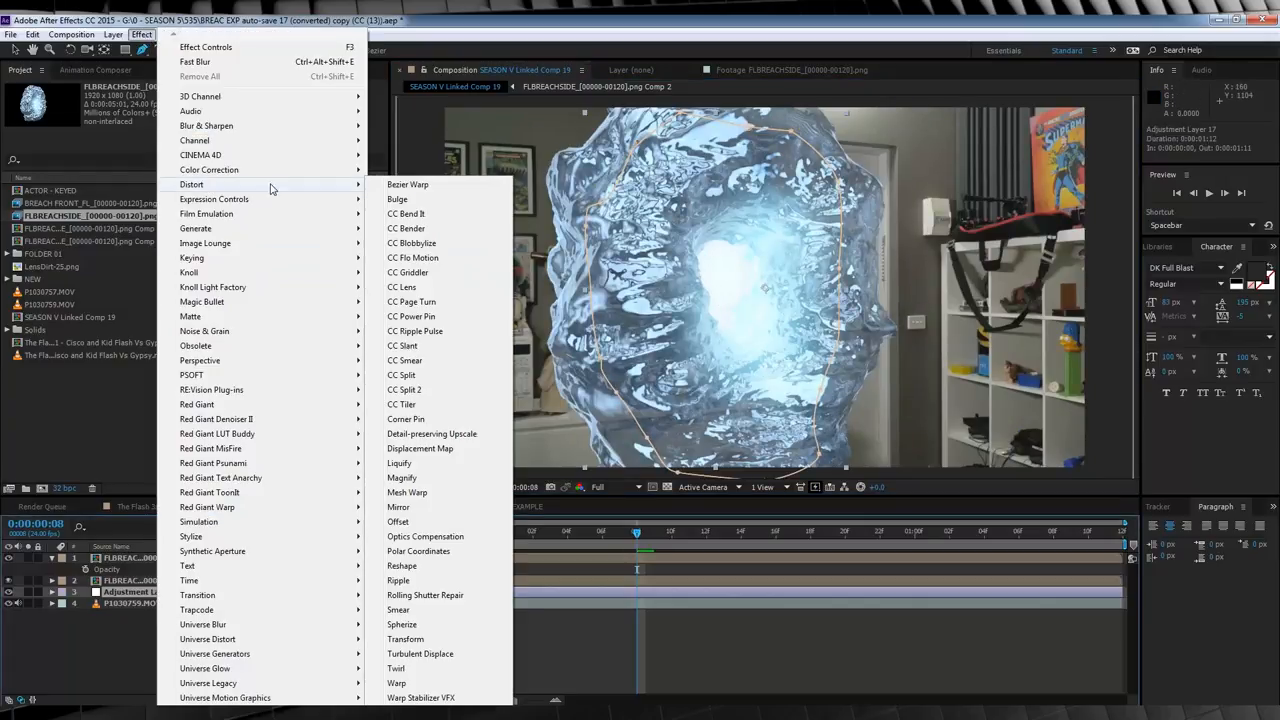
click(420, 652)
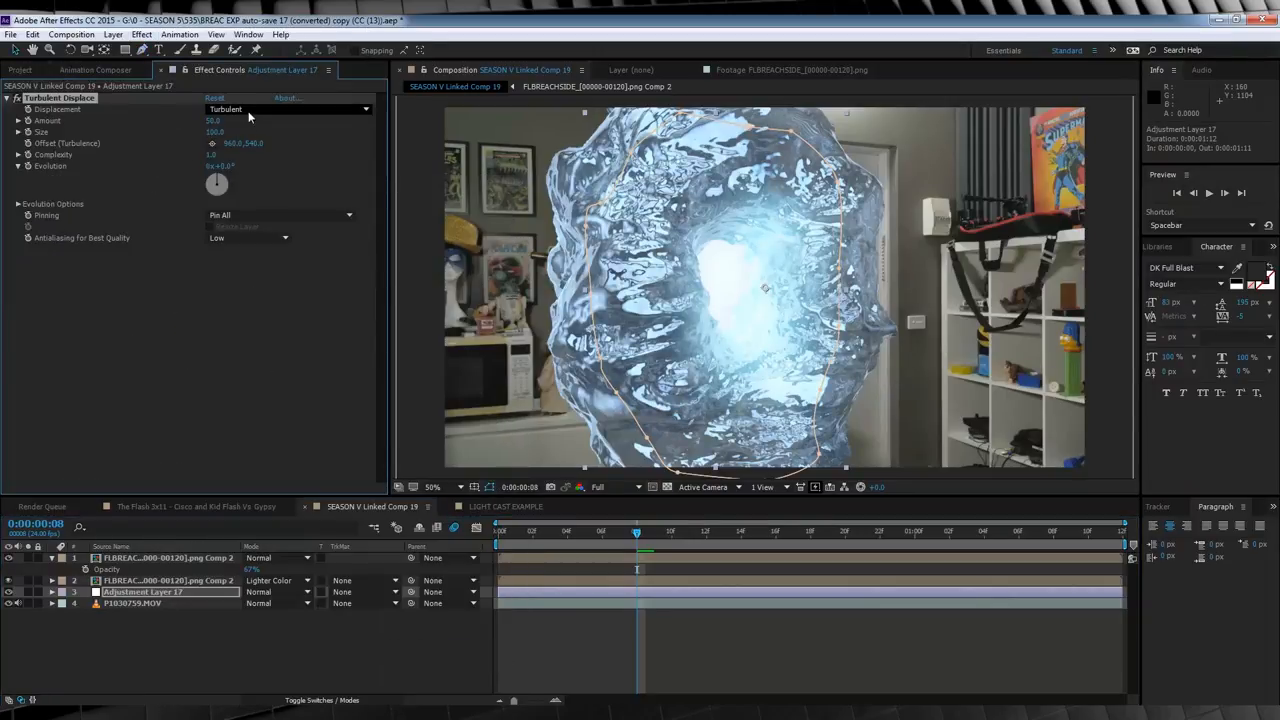
click(288, 108)
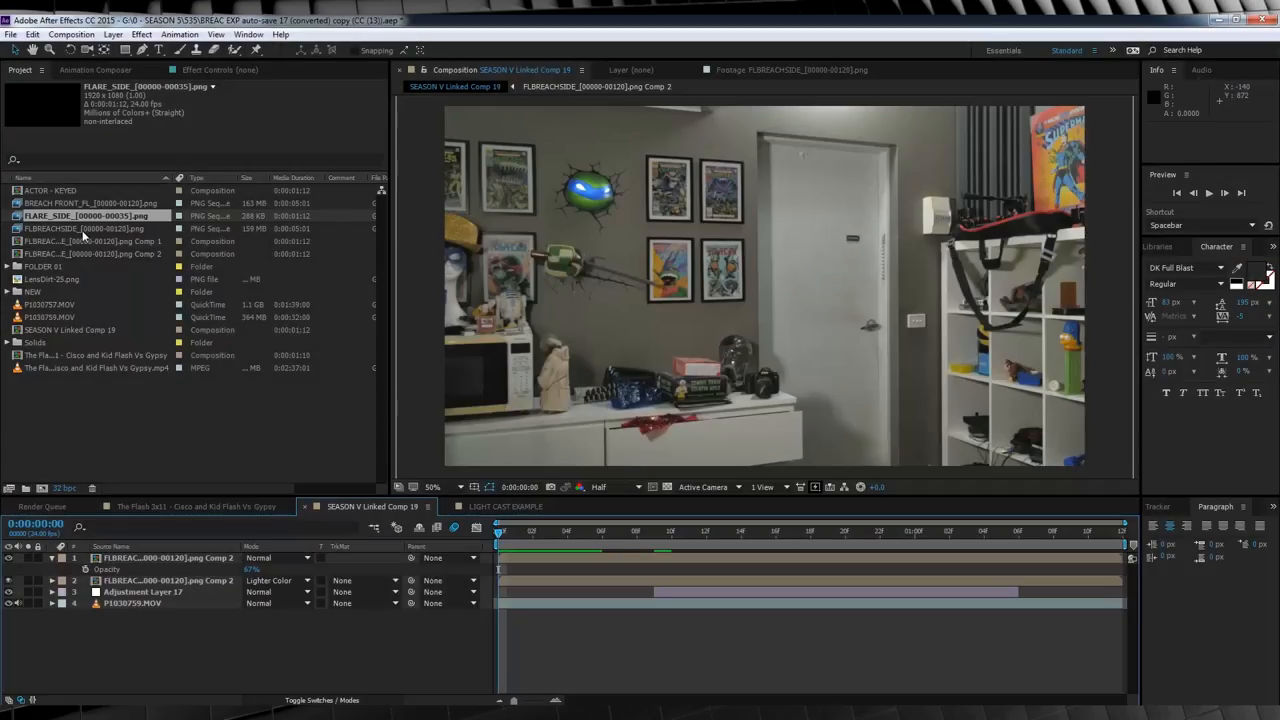
mouse_move(348, 272)
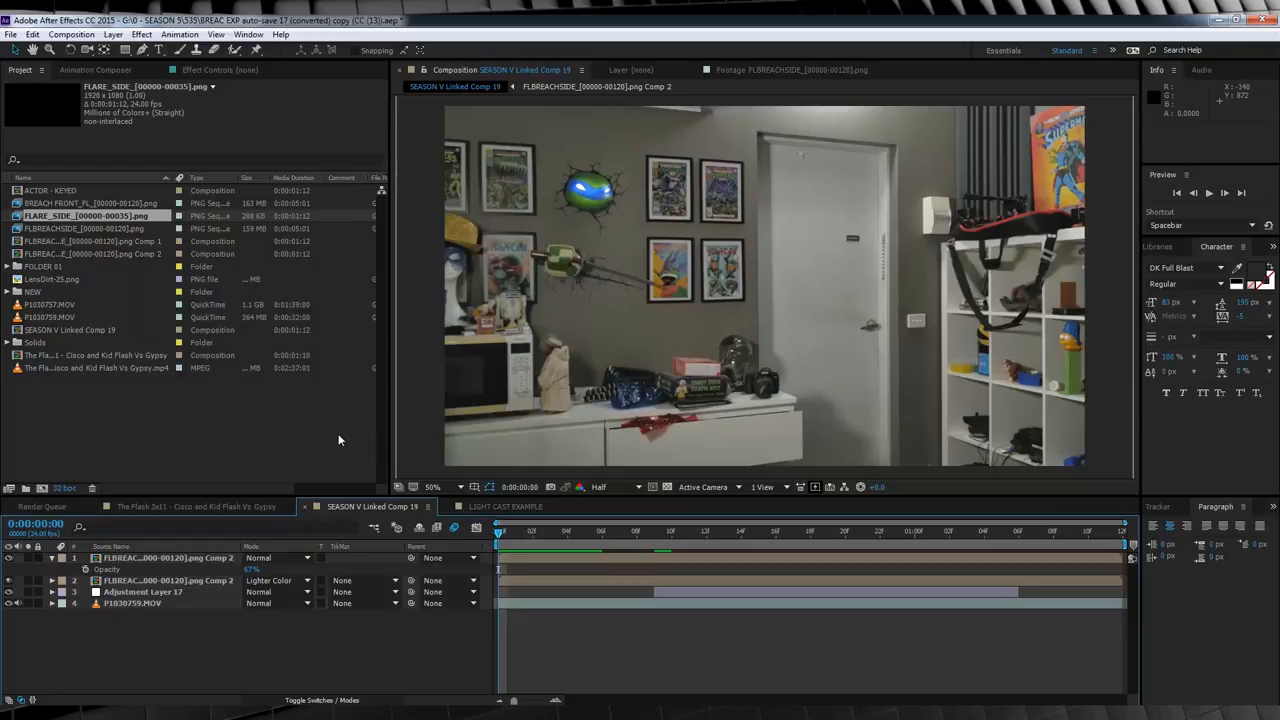
mouse_move(604, 280)
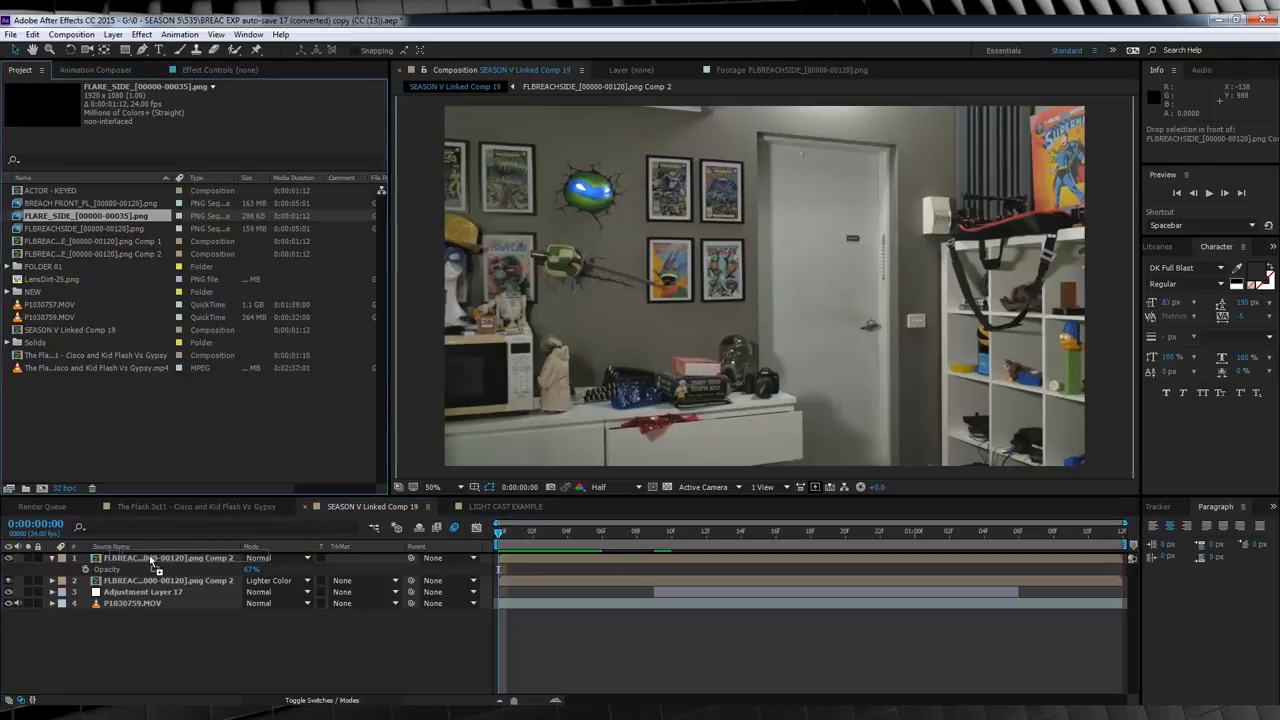
Step: Rewind to 0:00 and pick the FLARE_SIDE sequence in the Project panel
click(278, 556)
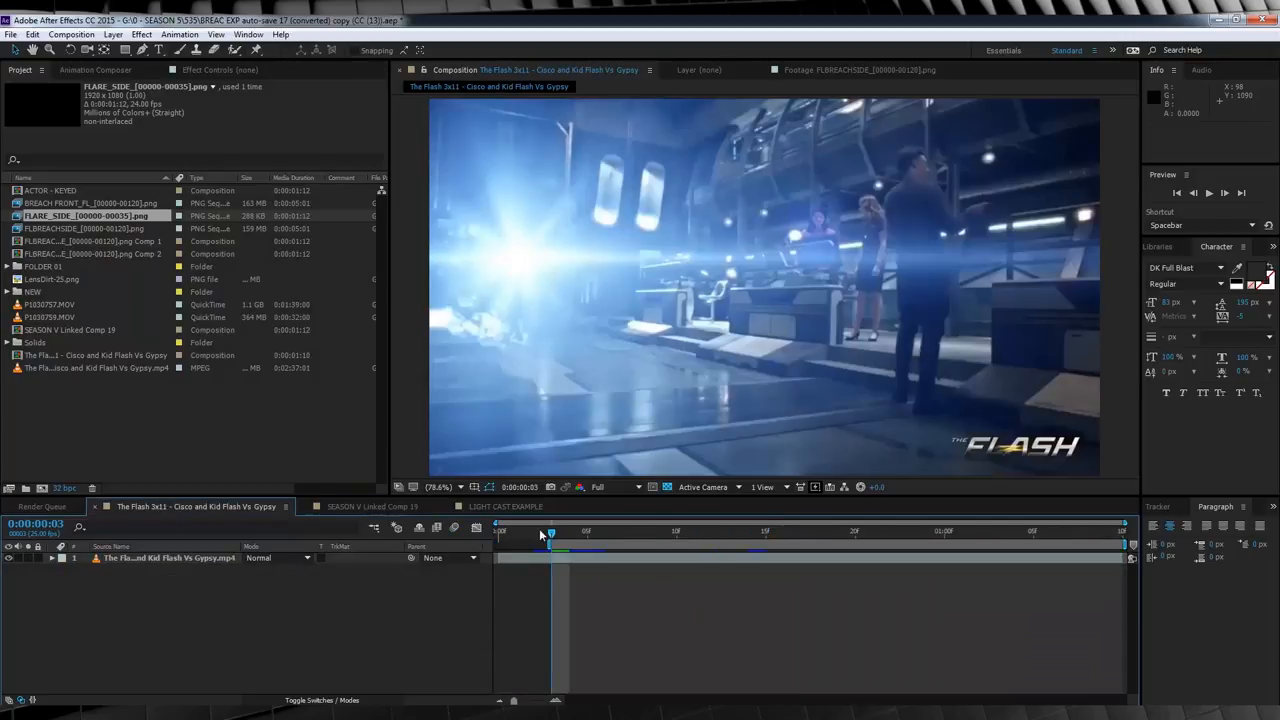
Step: Scrub the Flash 1x11 breach reference, then open the ACTOR - KEYED composition
drag(550, 532, 660, 532)
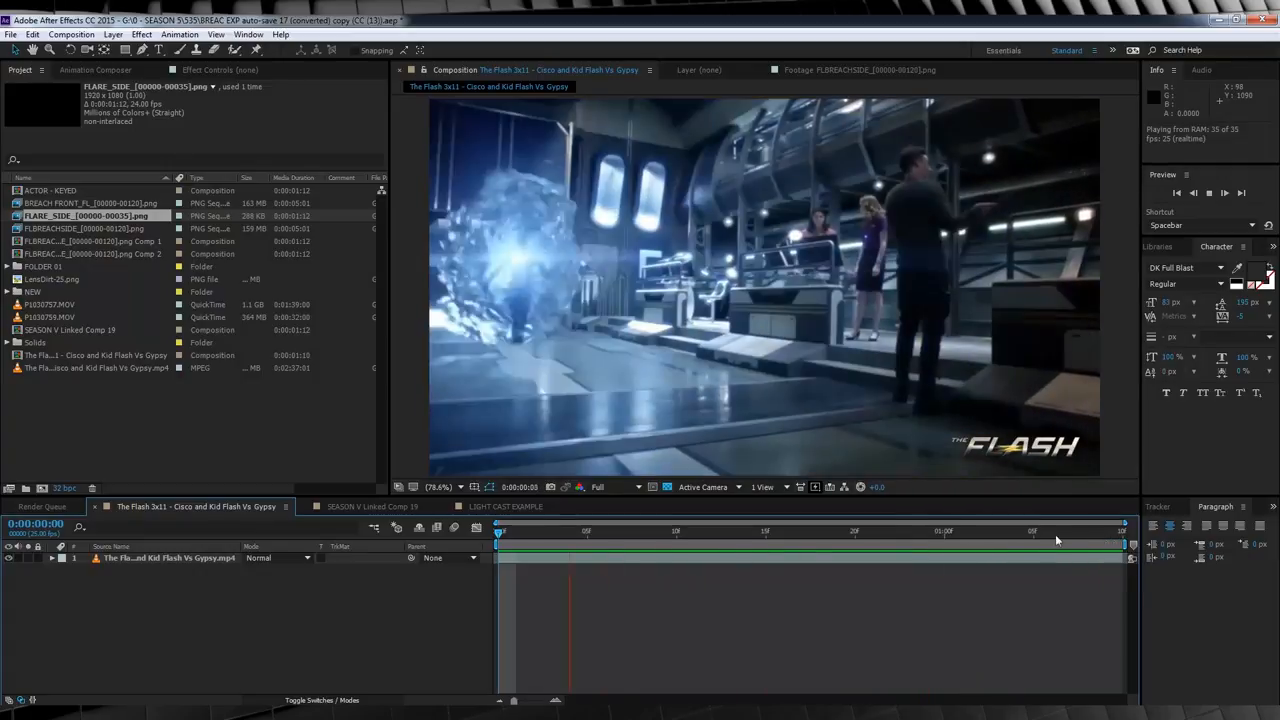
drag(500, 532, 552, 532)
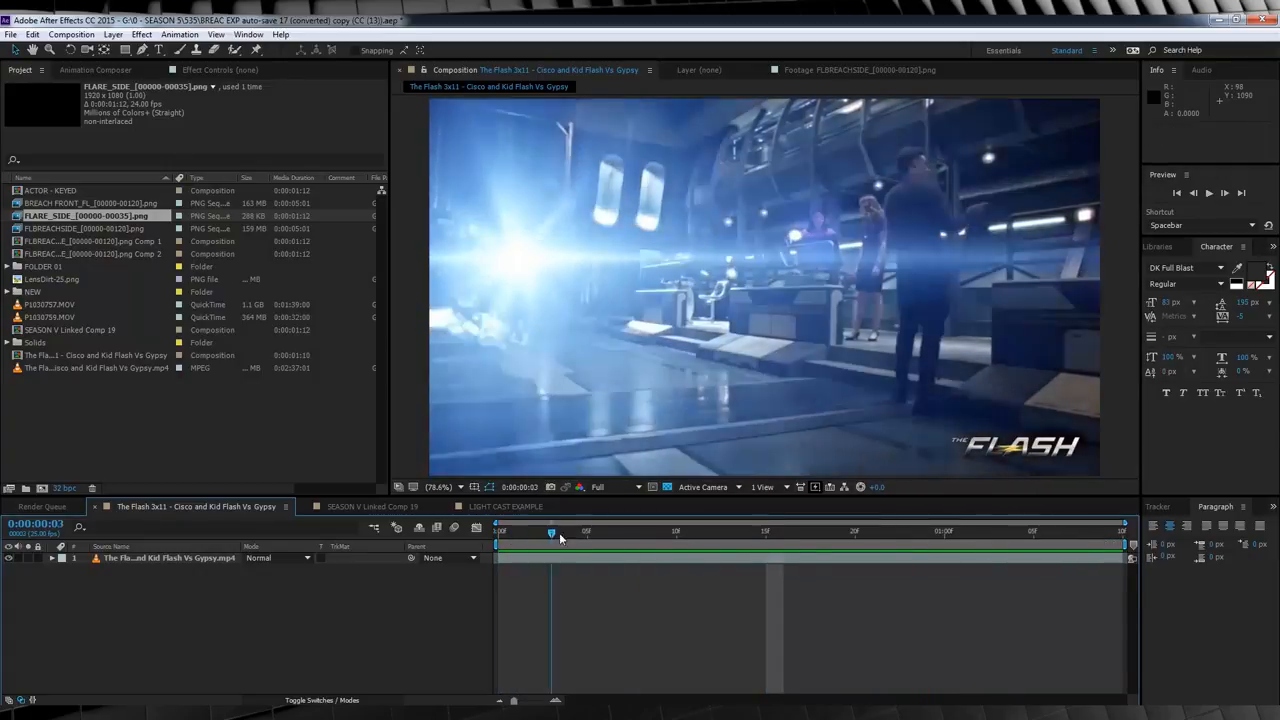
drag(552, 532, 676, 532)
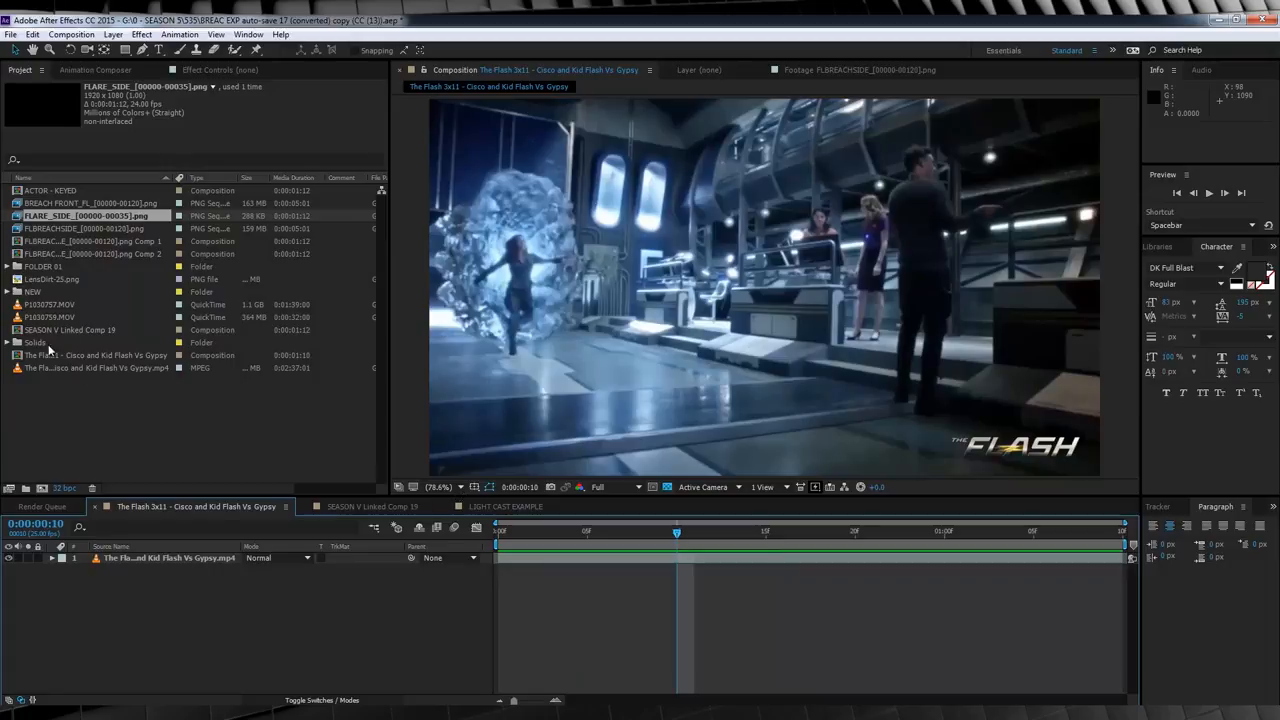
double_click(52, 190)
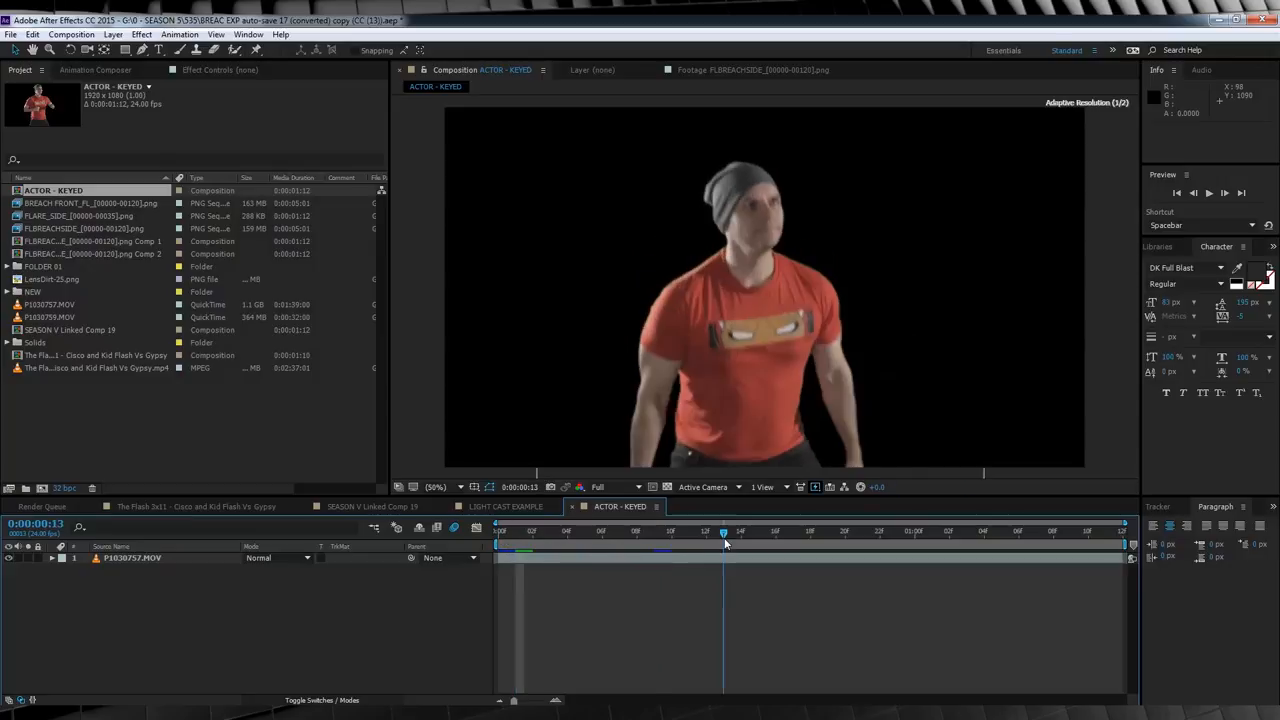
Step: Place ACTOR - KEYED and FLARE_SIDE above the portal, with the flare in Screen mode
click(372, 506)
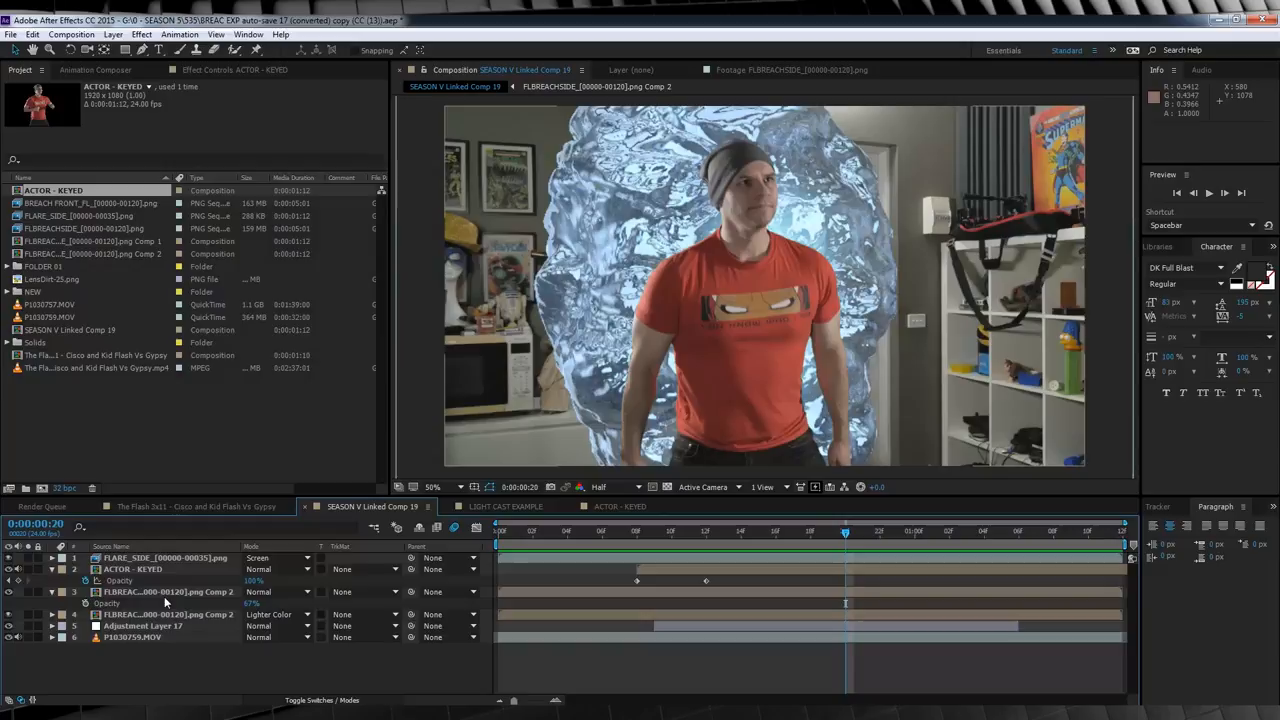
Step: Create a new adjustment layer on top and outline a Pen mask on it
click(112, 34)
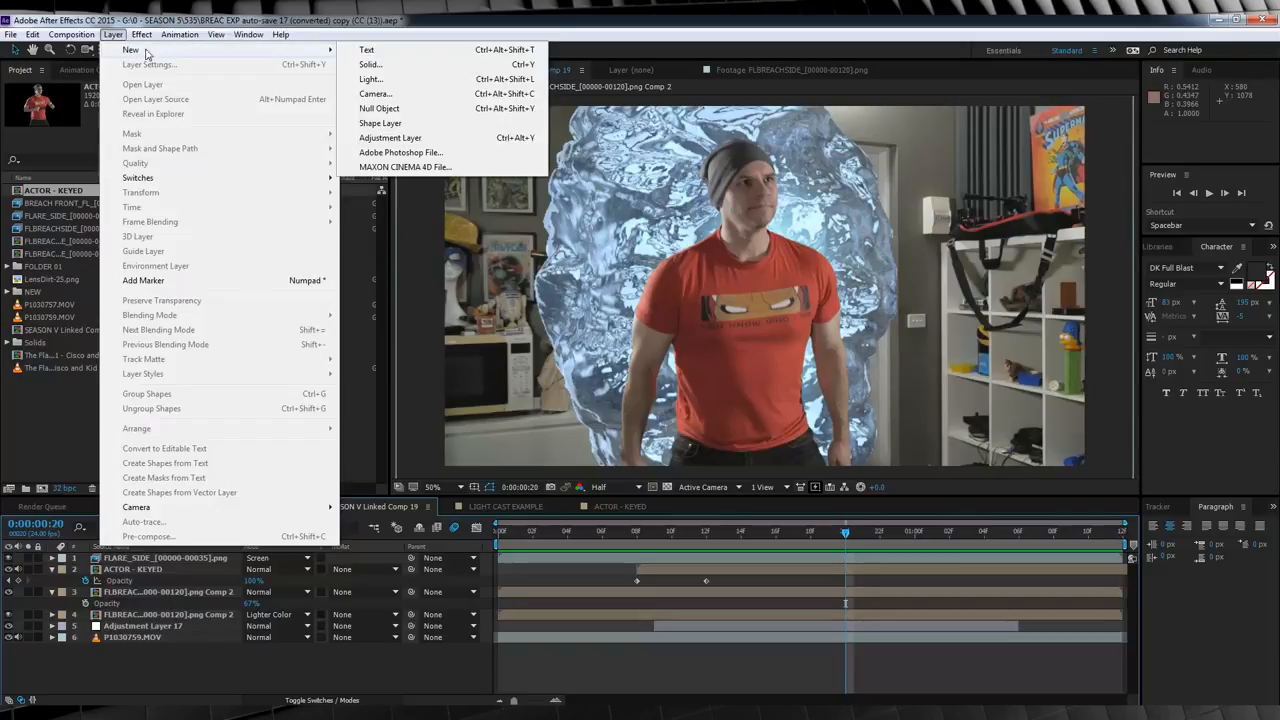
click(390, 136)
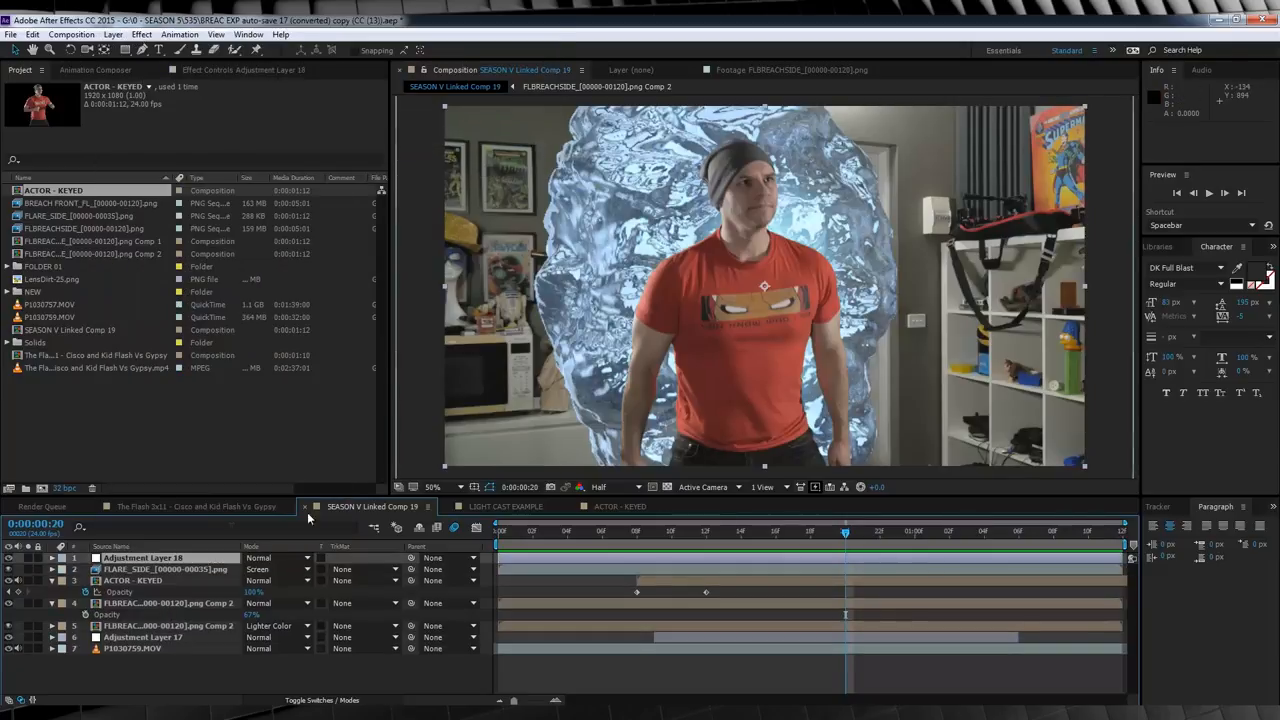
click(432, 488)
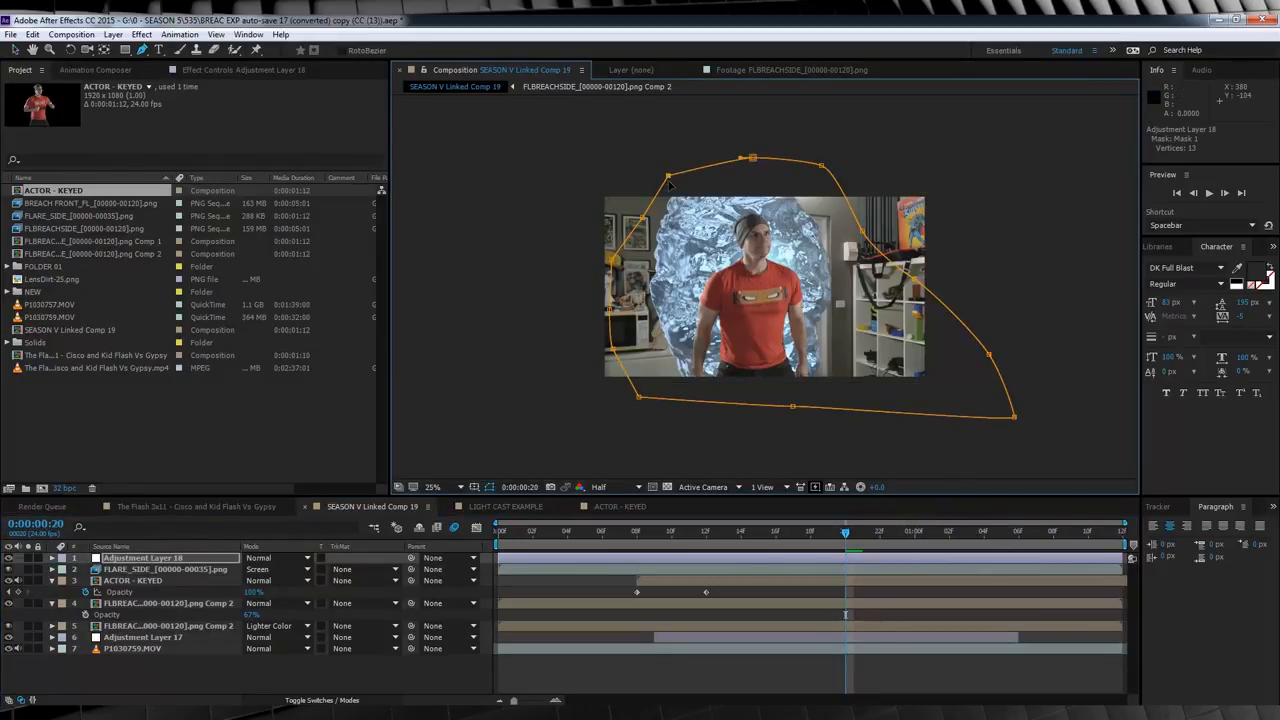
click(52, 558)
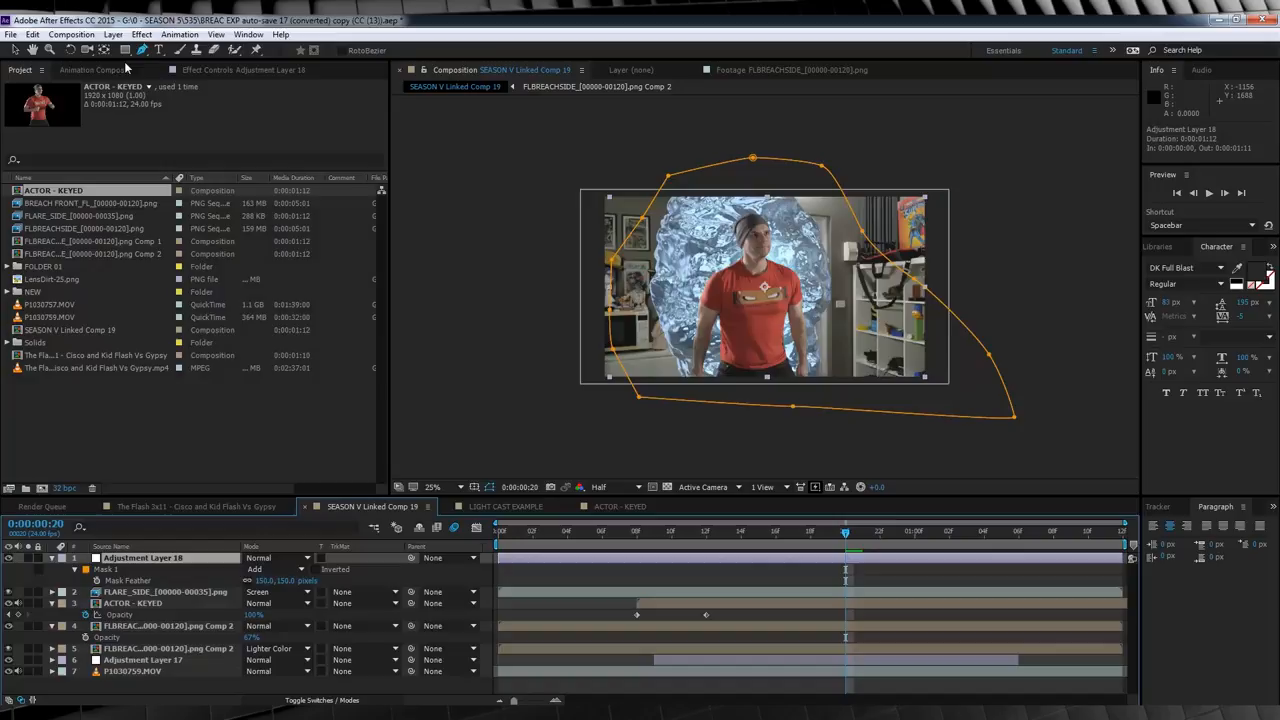
Step: Tint the adjustment layer with a Blue Photo Filter and add an Exposure effect
click(142, 32)
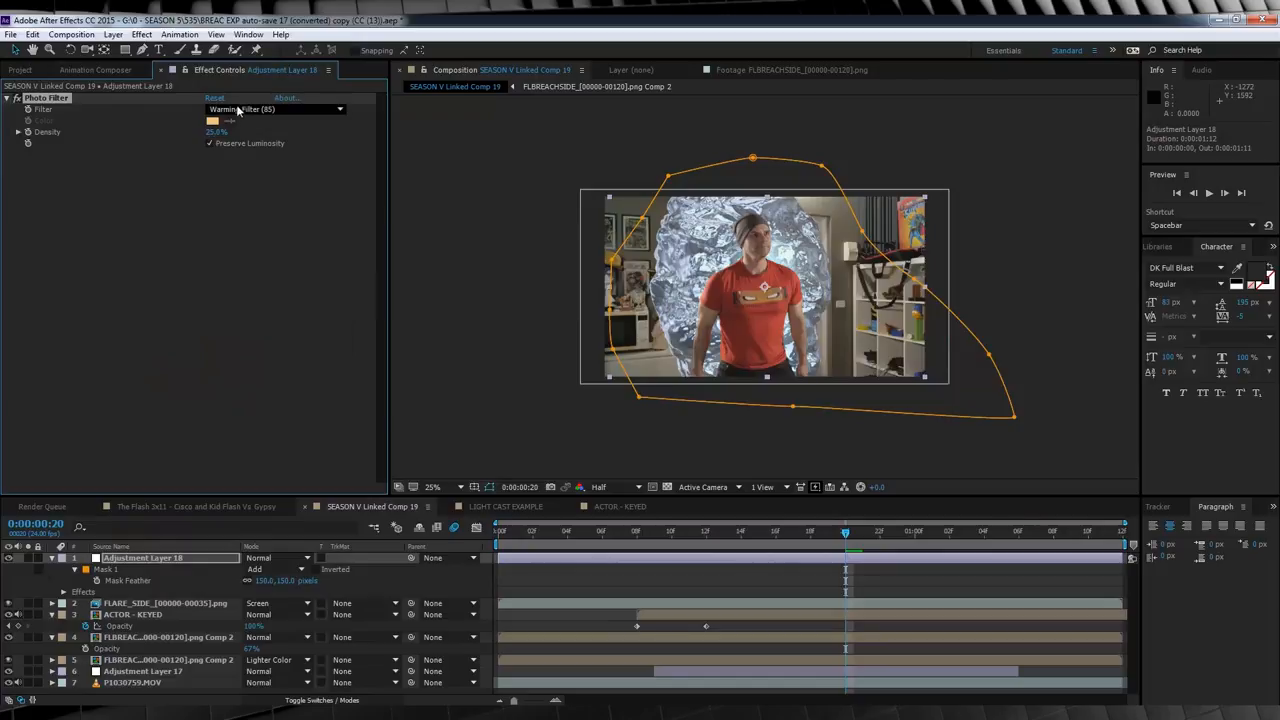
click(276, 108)
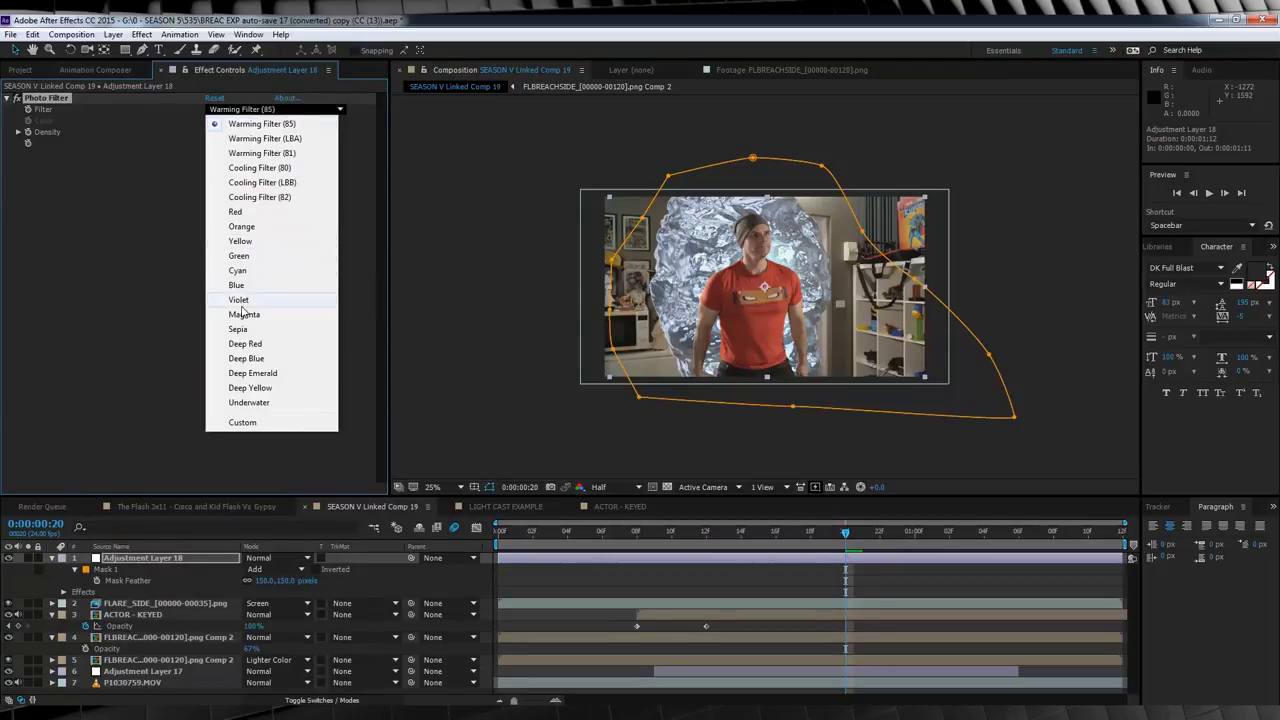
click(236, 284)
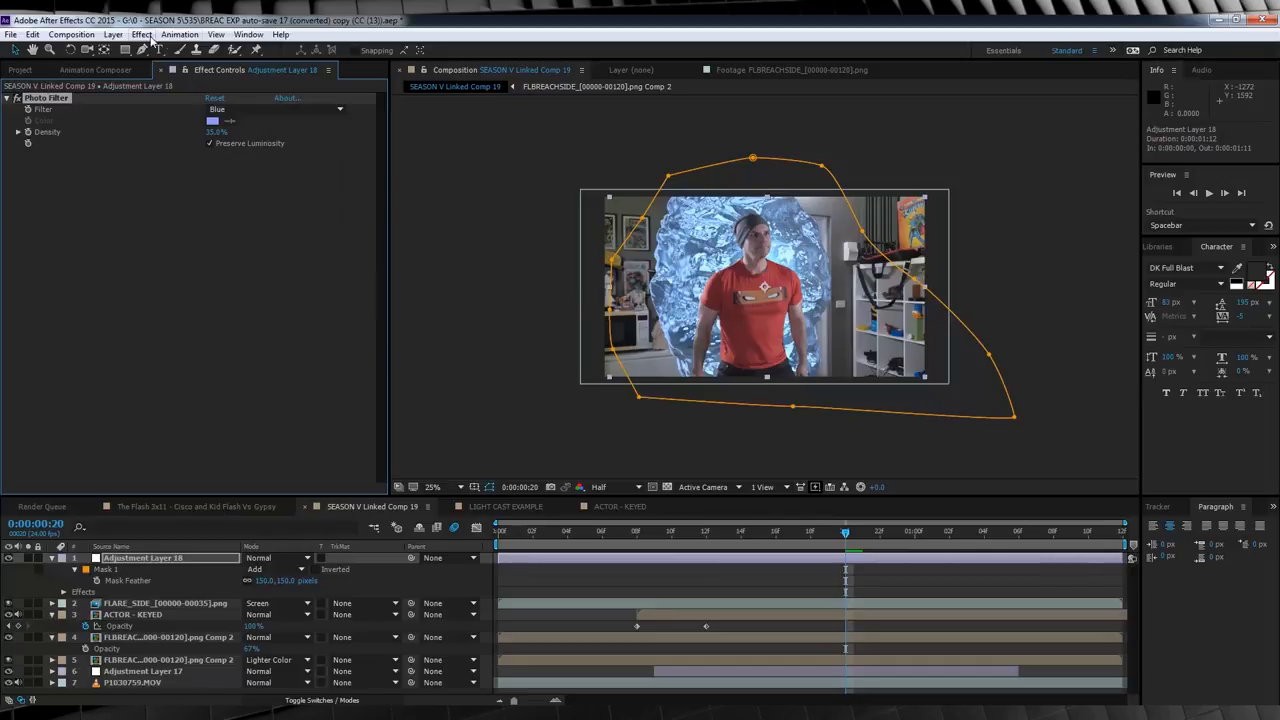
click(142, 34)
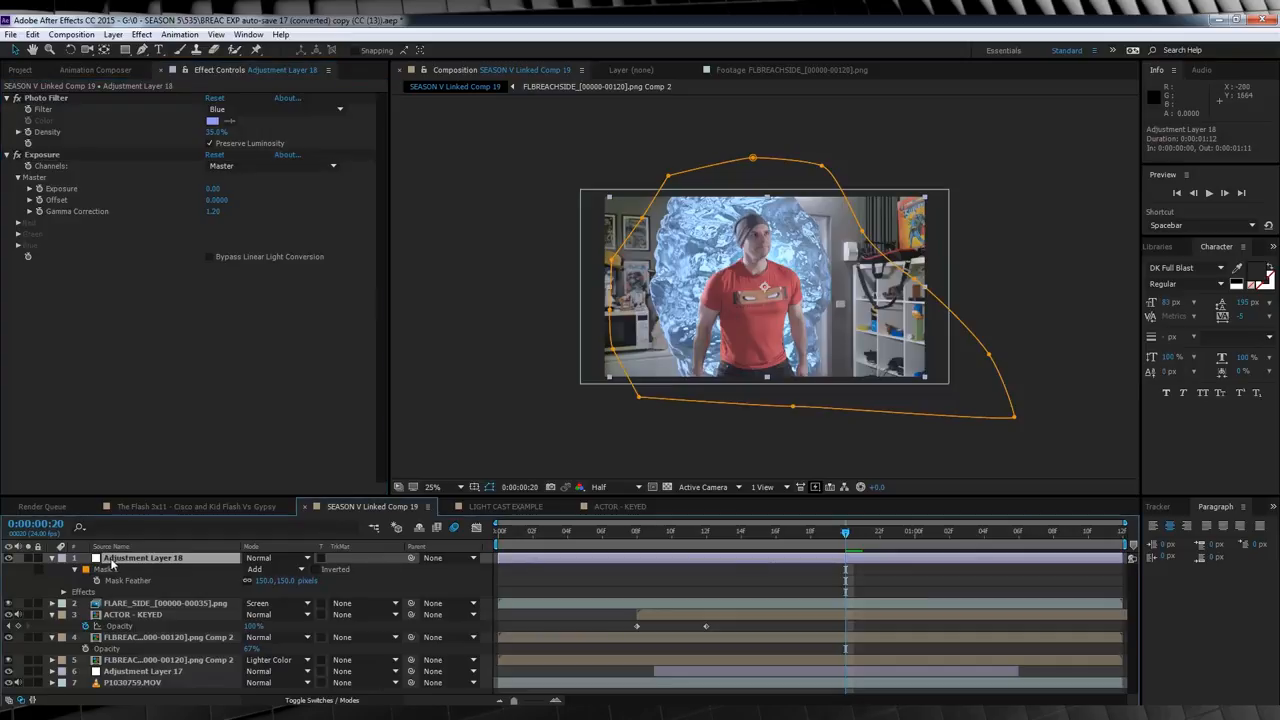
mouse_move(172, 572)
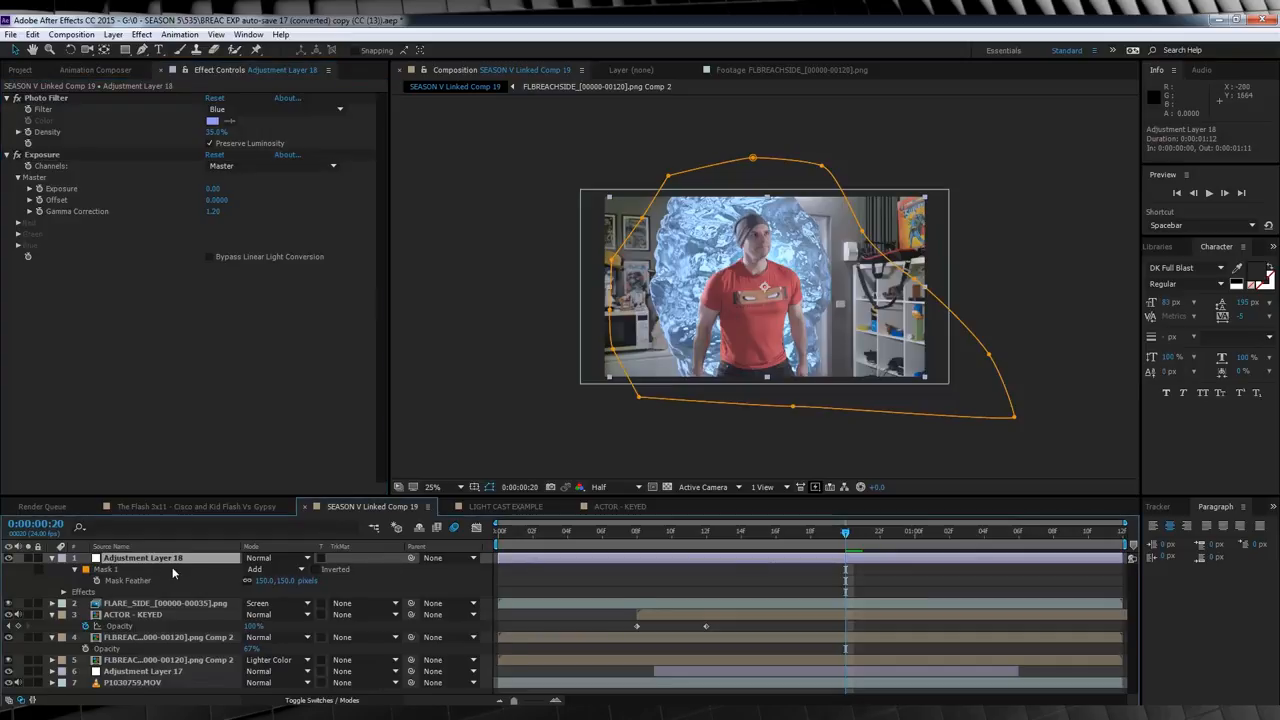
Step: Keyframe the blue light adjustment layer's Opacity across the shot and change the viewer magnification
click(604, 532)
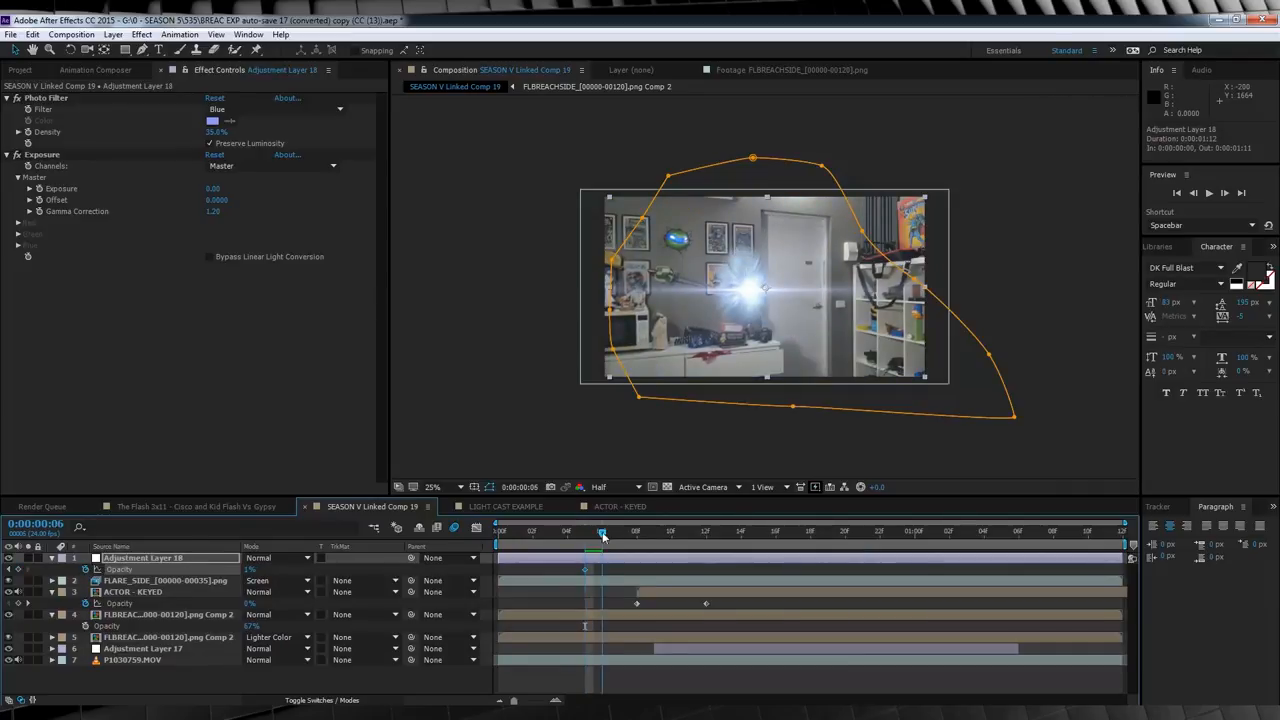
click(656, 532)
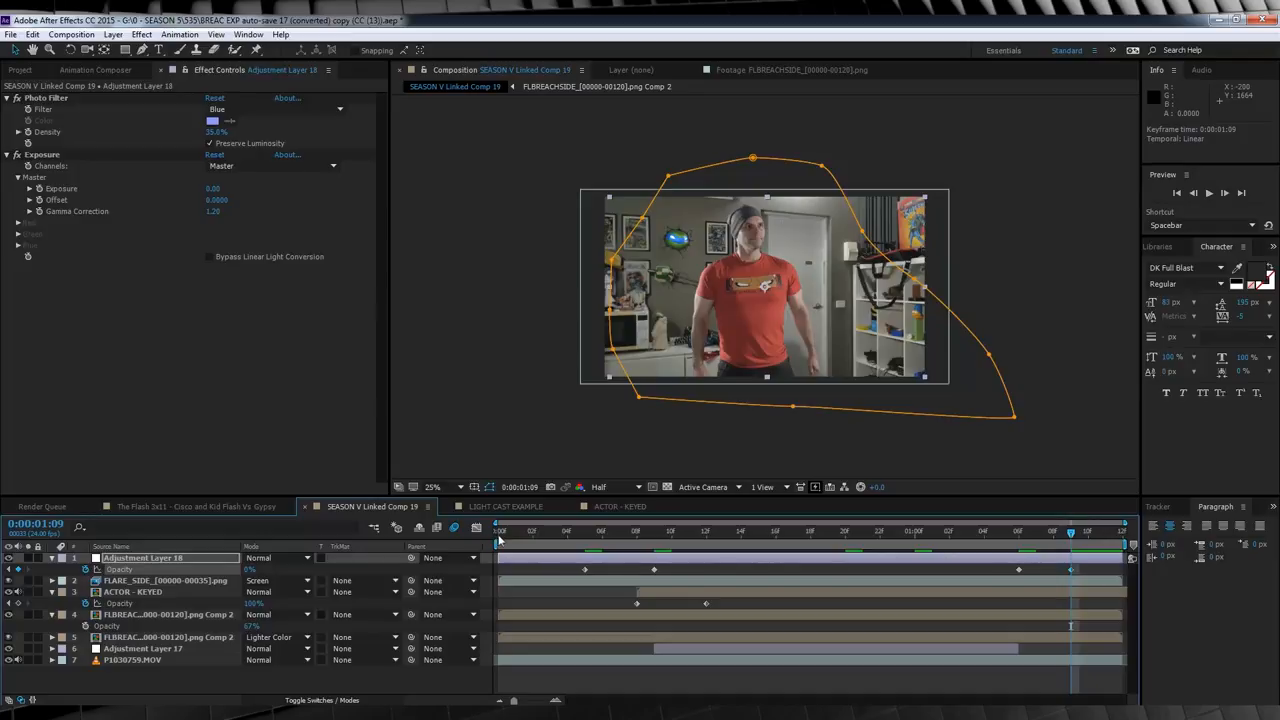
click(434, 488)
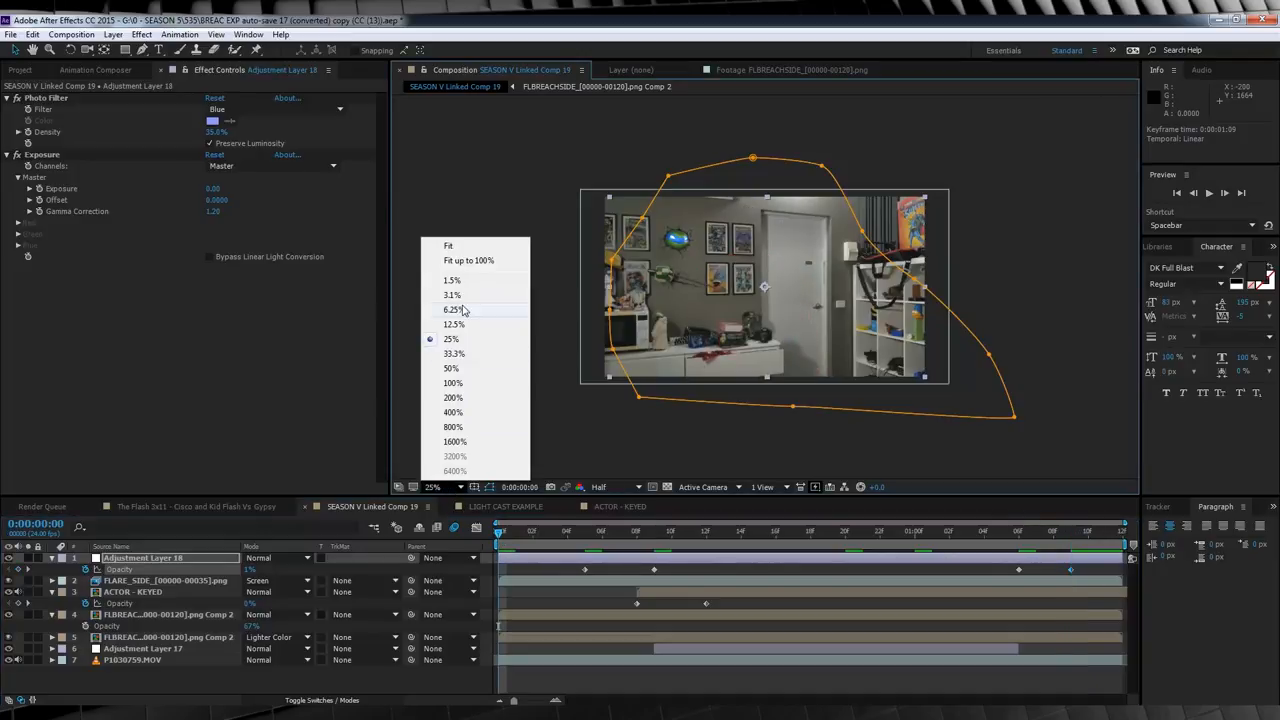